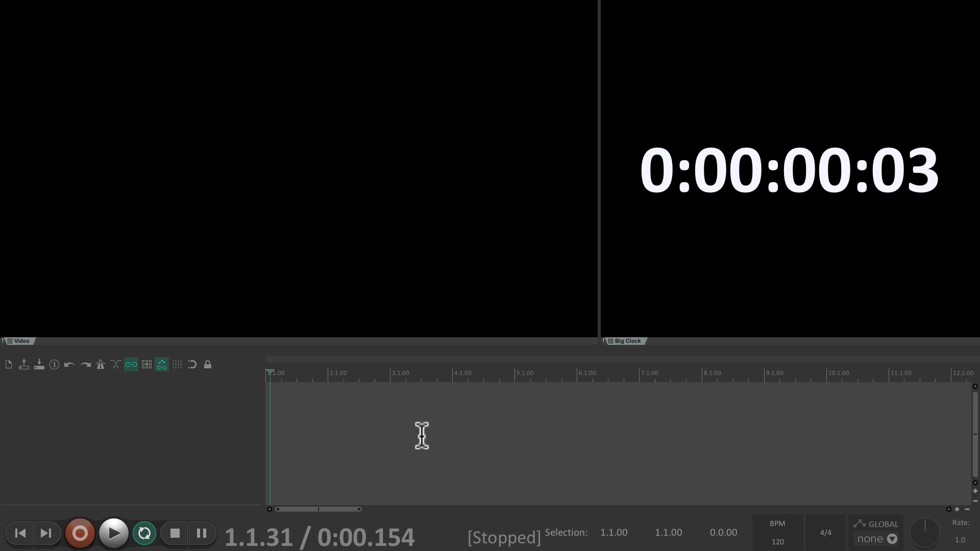
mouse_move(447, 253)
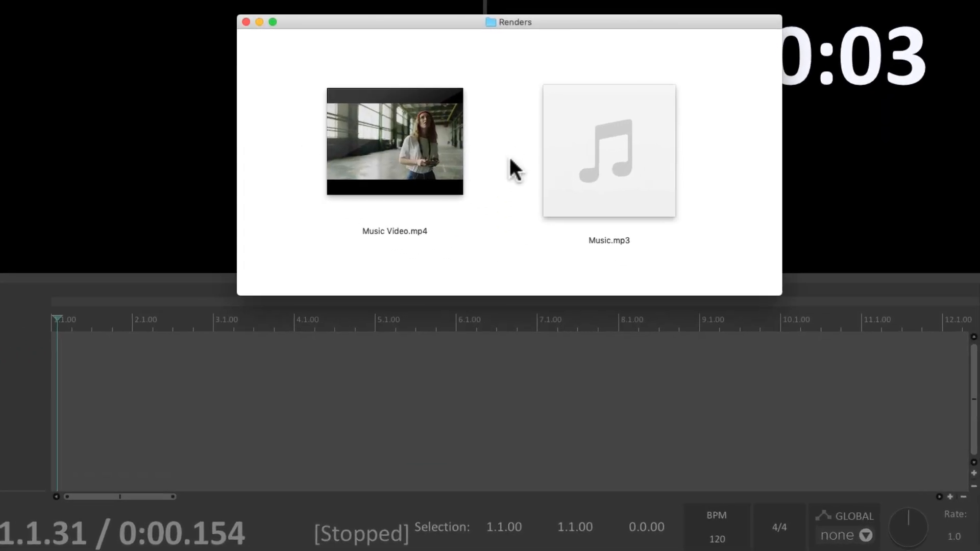
mouse_move(389, 141)
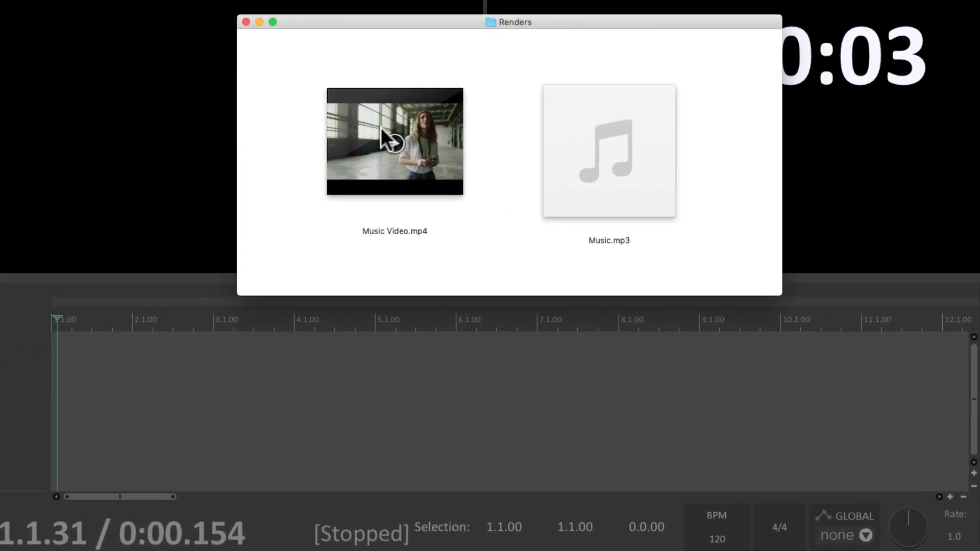
mouse_move(565, 148)
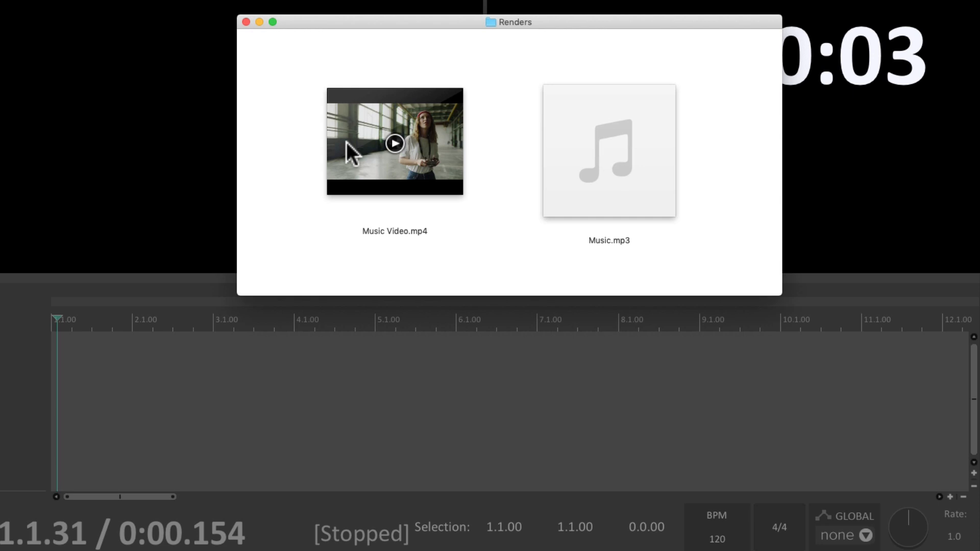
mouse_move(357, 139)
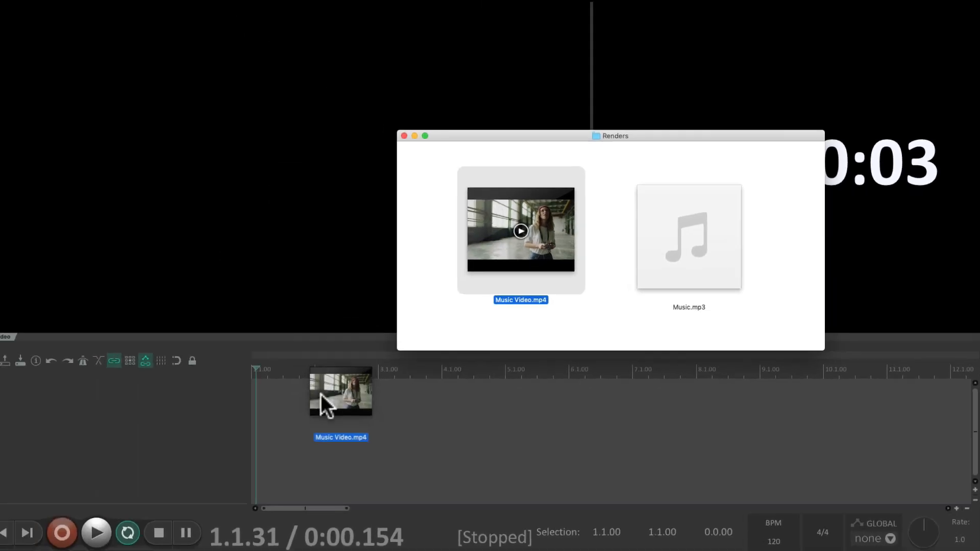
Drop Music Video.mp4 onto a new track and play the clip through
click(404, 136)
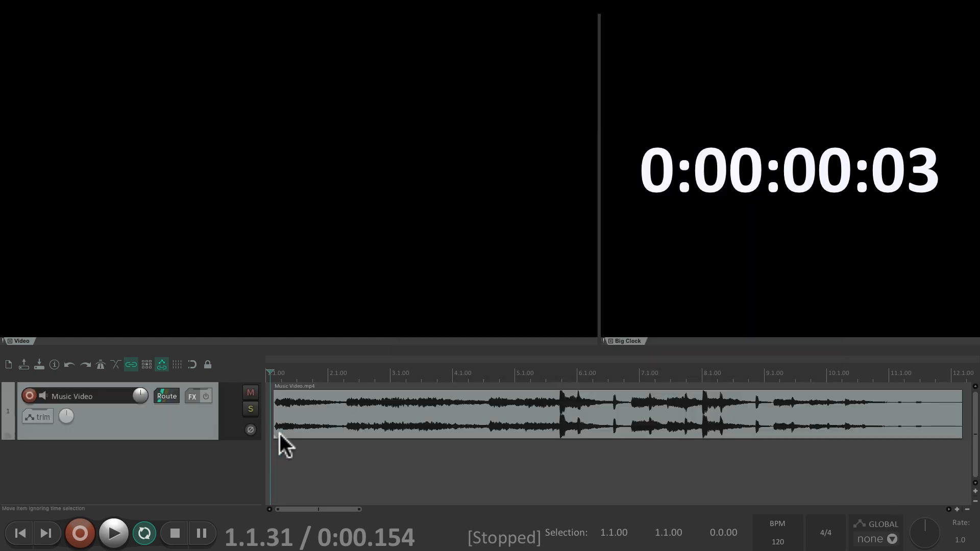
mouse_move(359, 435)
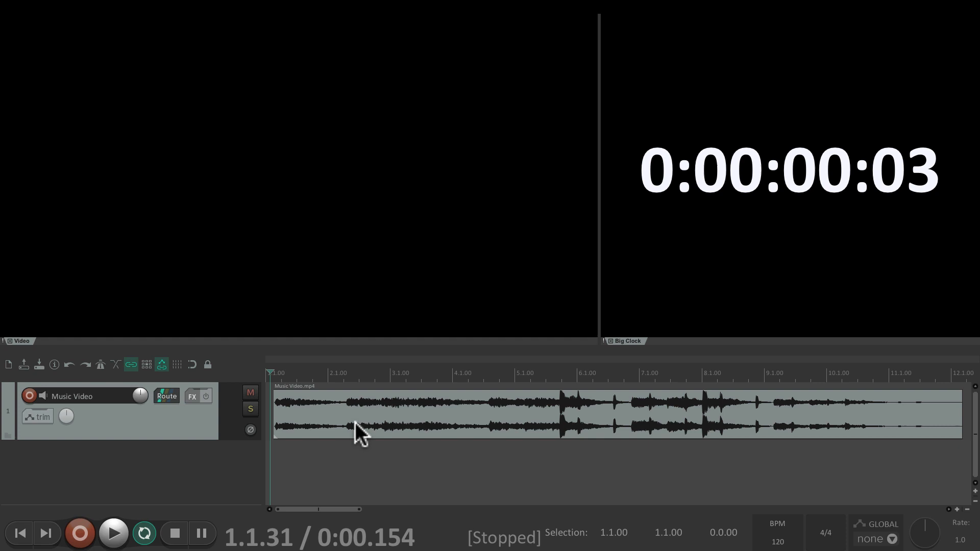
click(114, 533)
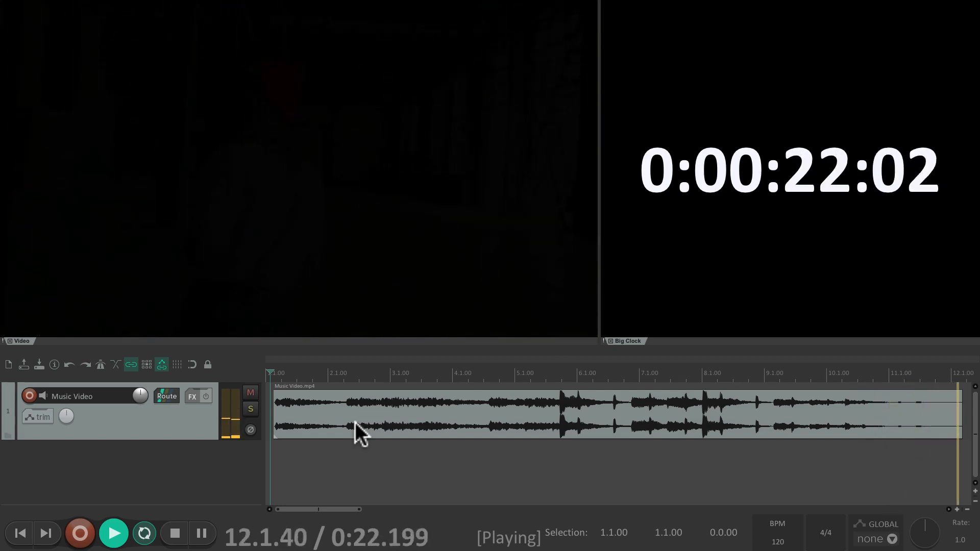
Mute the Music Video track, play to see the picture blank, then unmute it
click(173, 533)
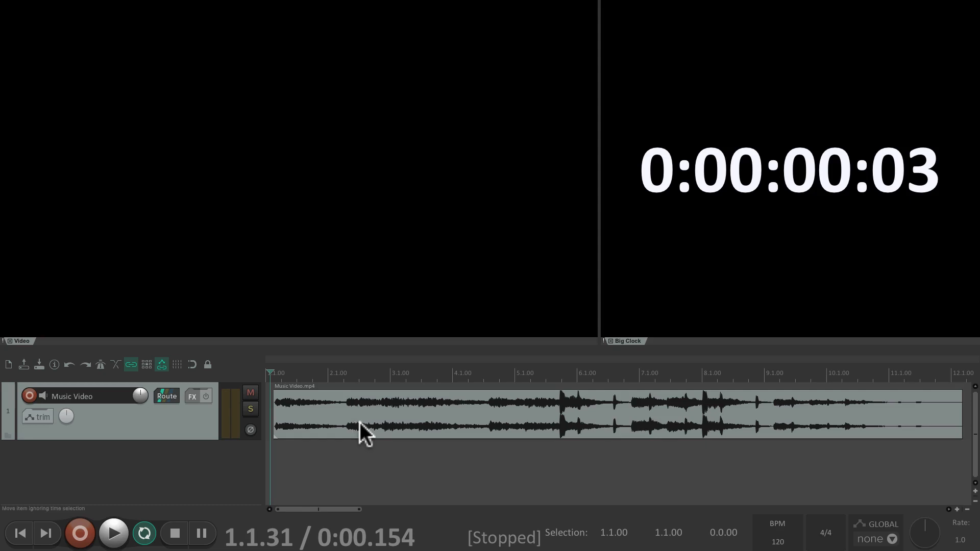
mouse_move(428, 421)
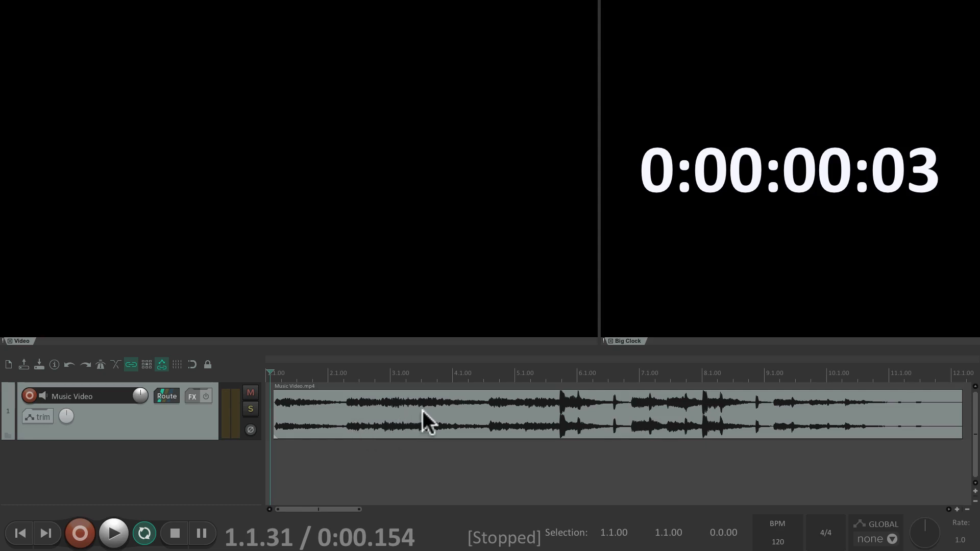
click(389, 374)
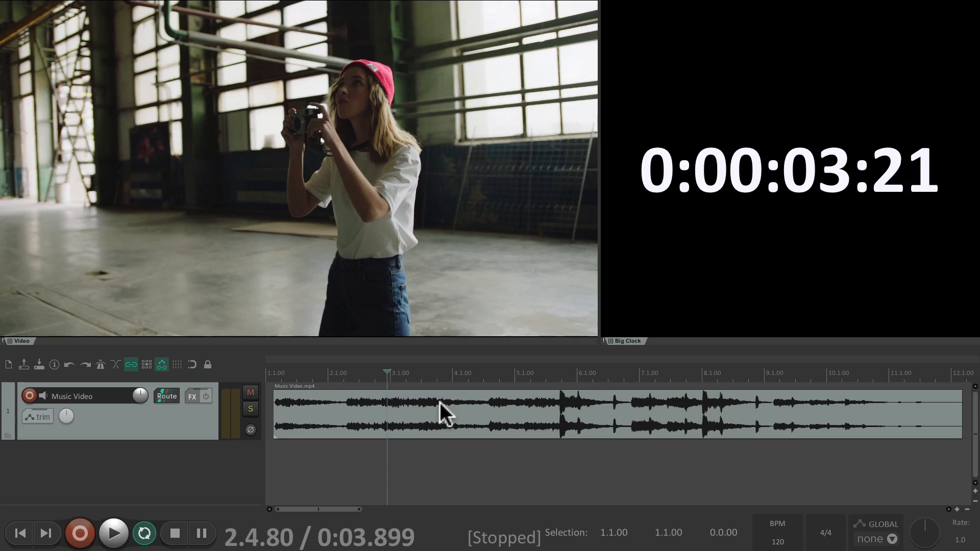
click(251, 392)
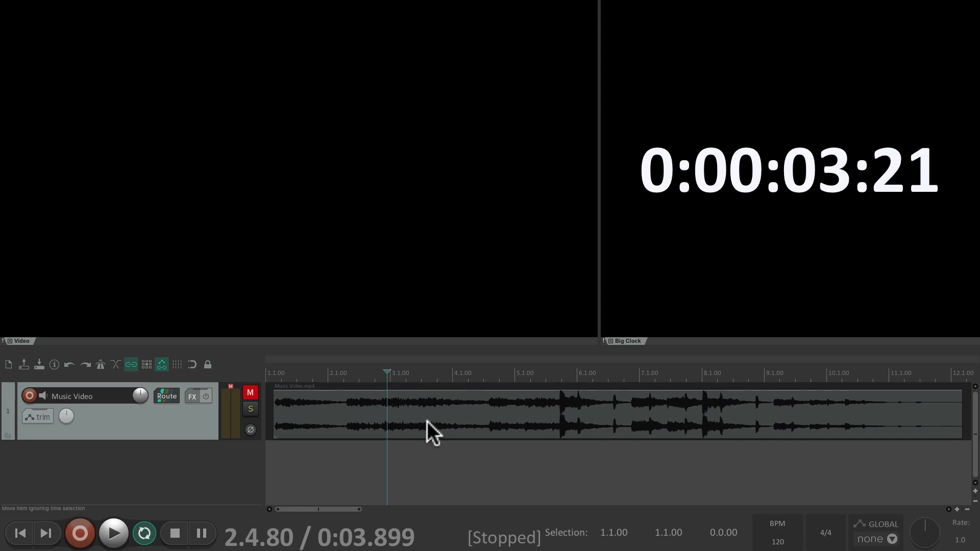
click(113, 533)
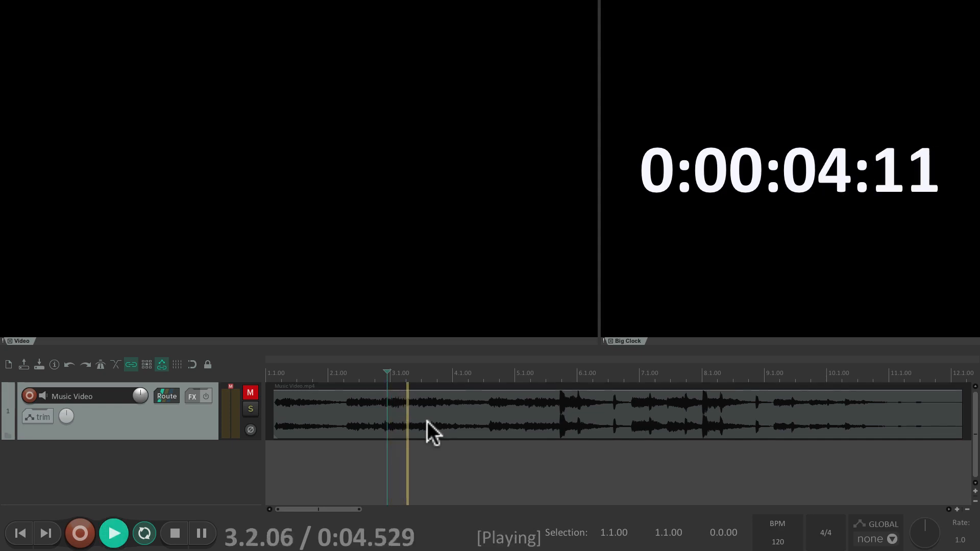
click(174, 533)
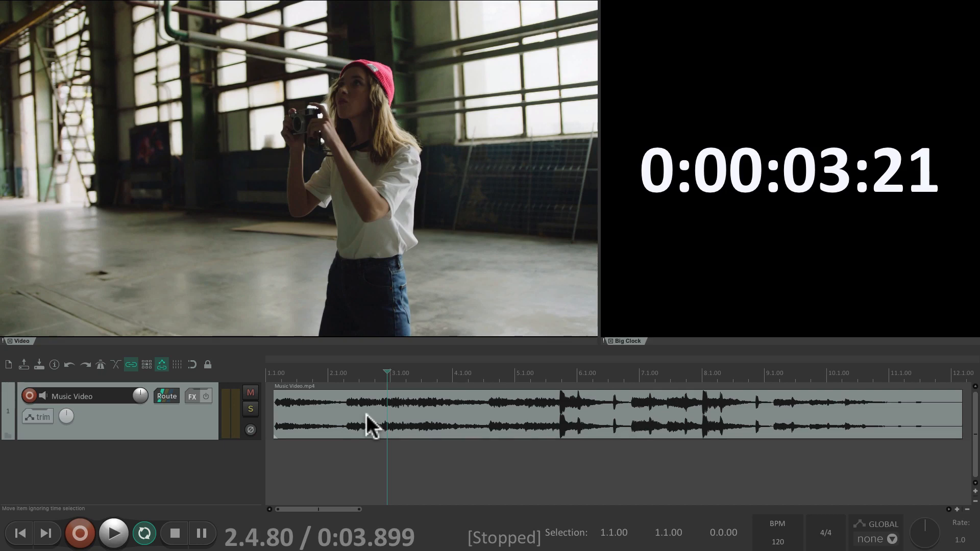
Mute the video item itself via Item settings and play to check the picture
right_click(369, 425)
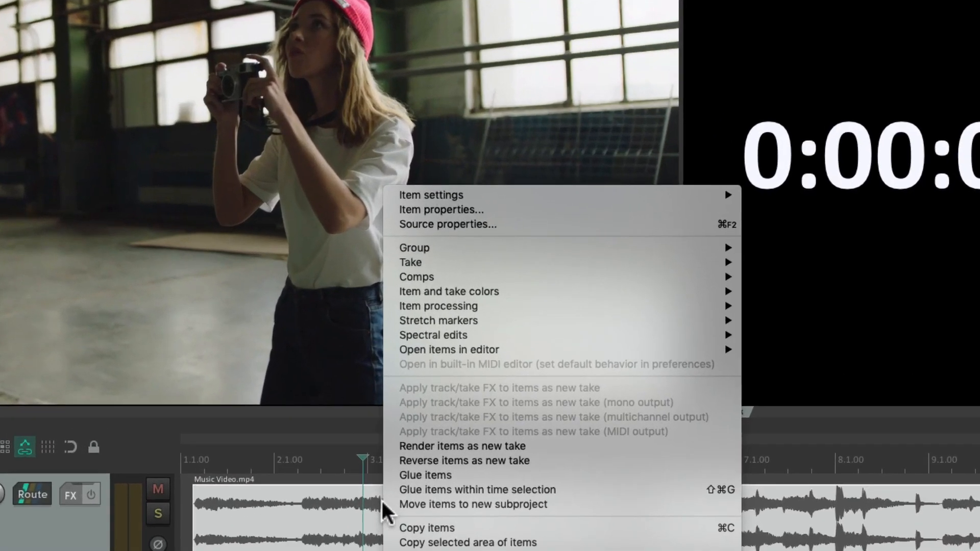
mouse_move(429, 195)
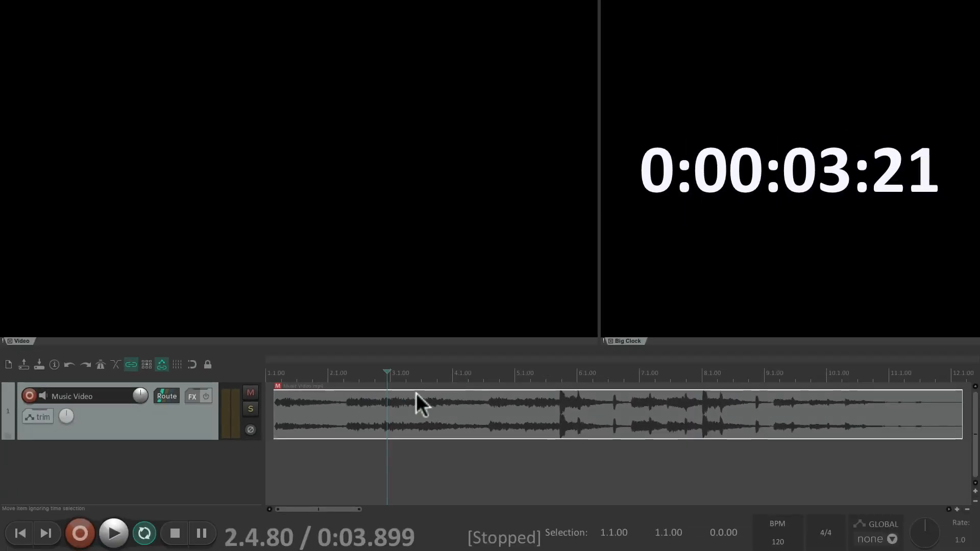
click(114, 533)
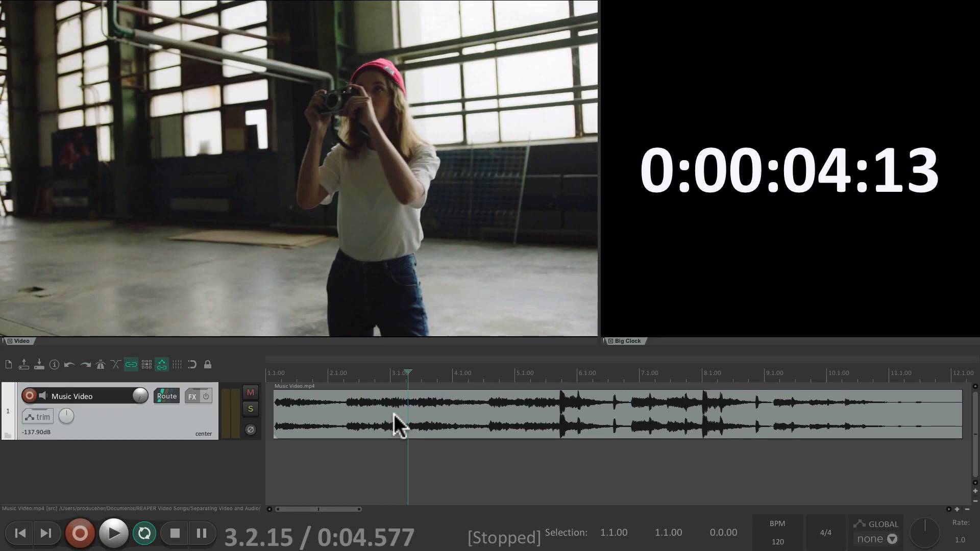
Play the video with the track fader at -137.90dB to confirm the picture still shows
click(113, 533)
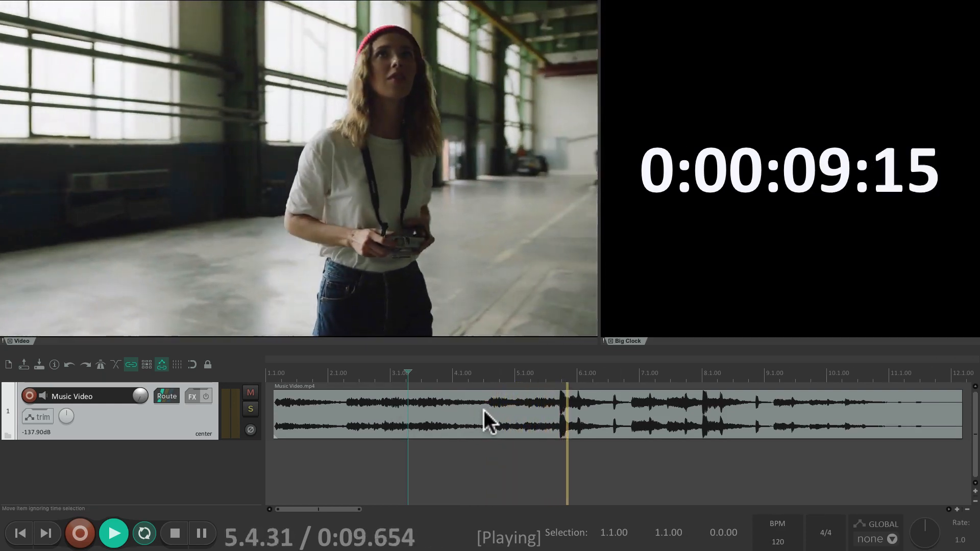
click(174, 533)
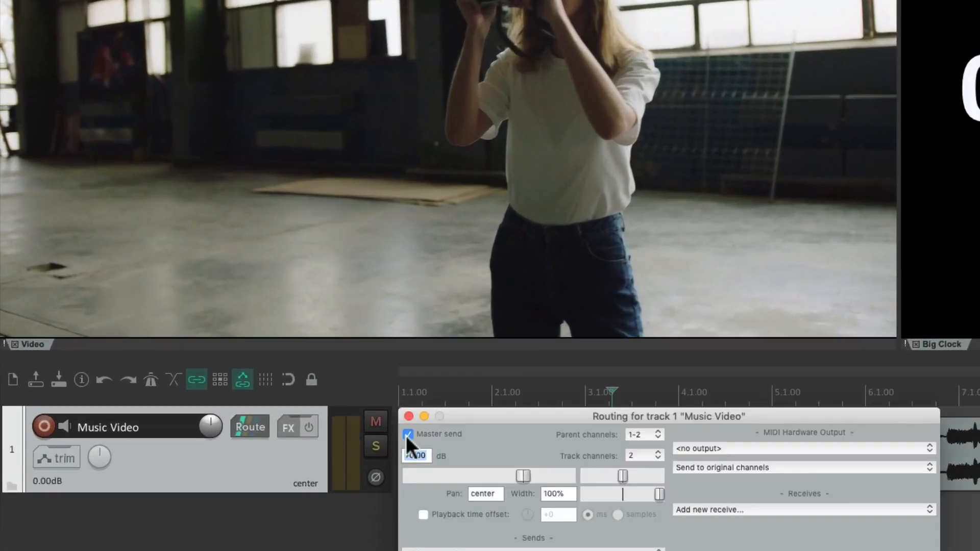
Uncheck the track's Master send in the Route window, then play to check the video
click(408, 434)
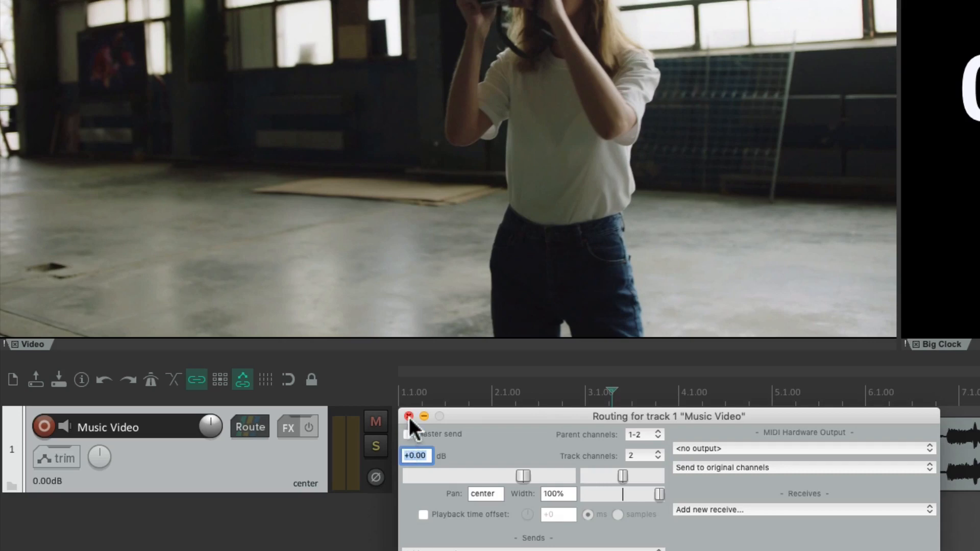
click(408, 416)
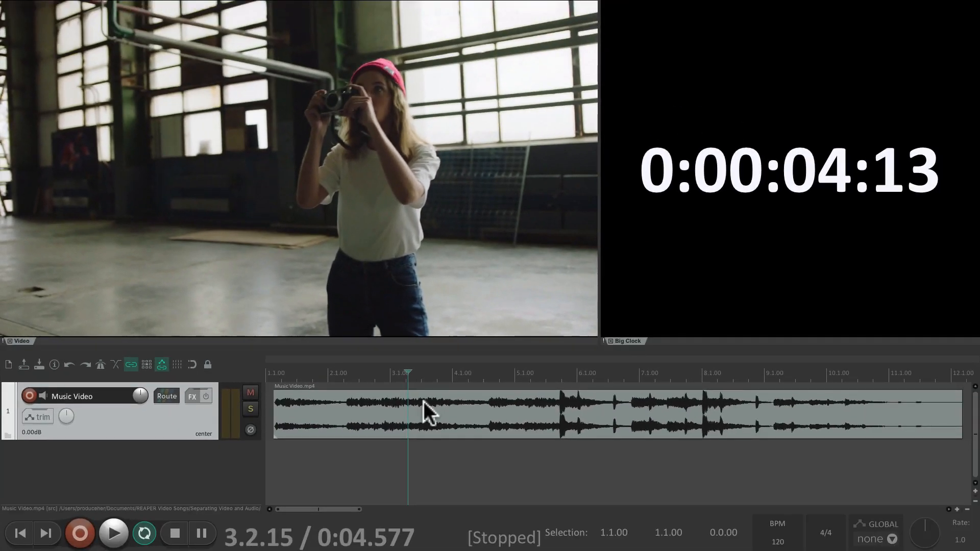
click(113, 533)
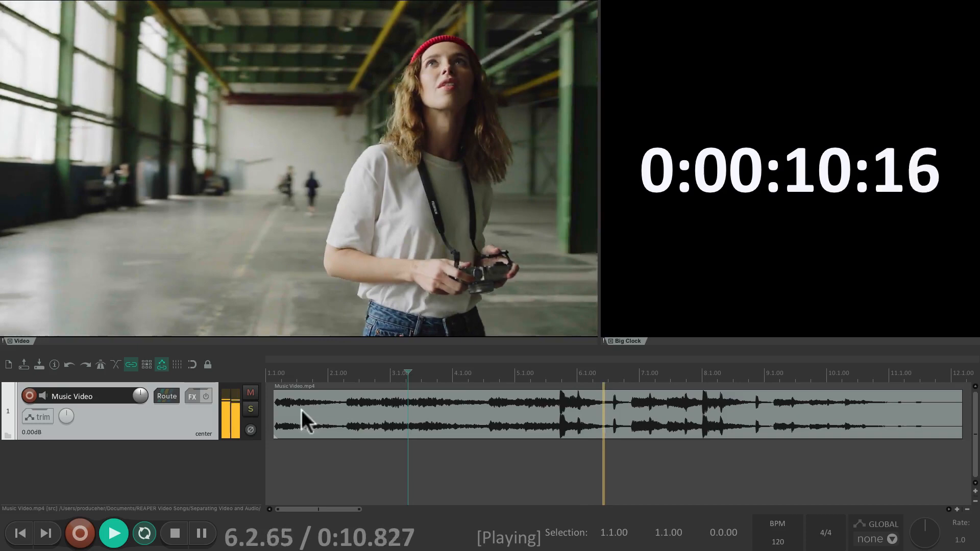
click(174, 533)
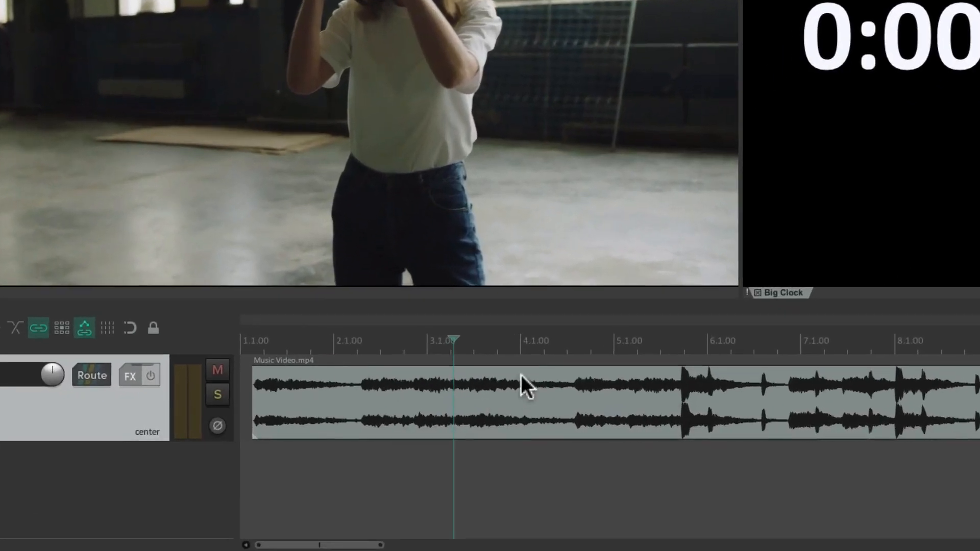
mouse_move(515, 368)
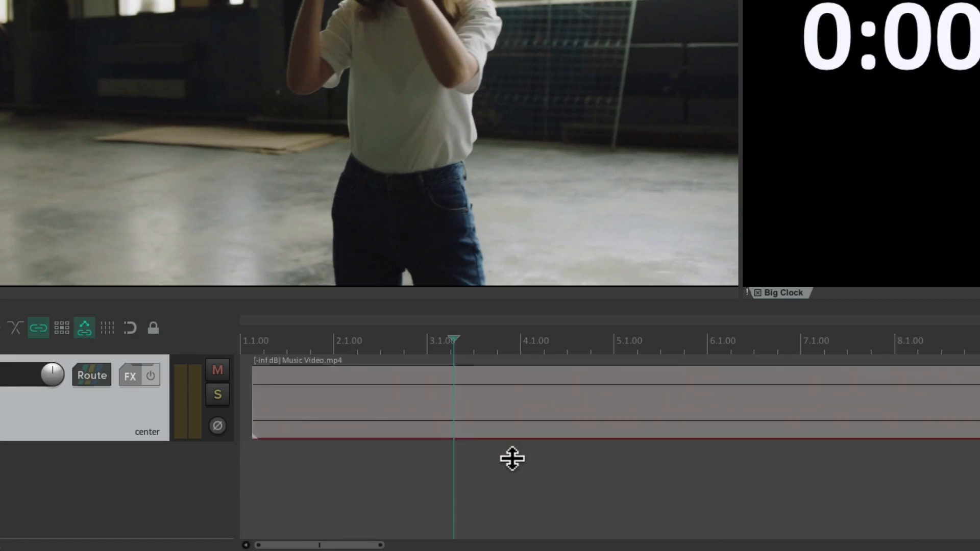
mouse_move(547, 409)
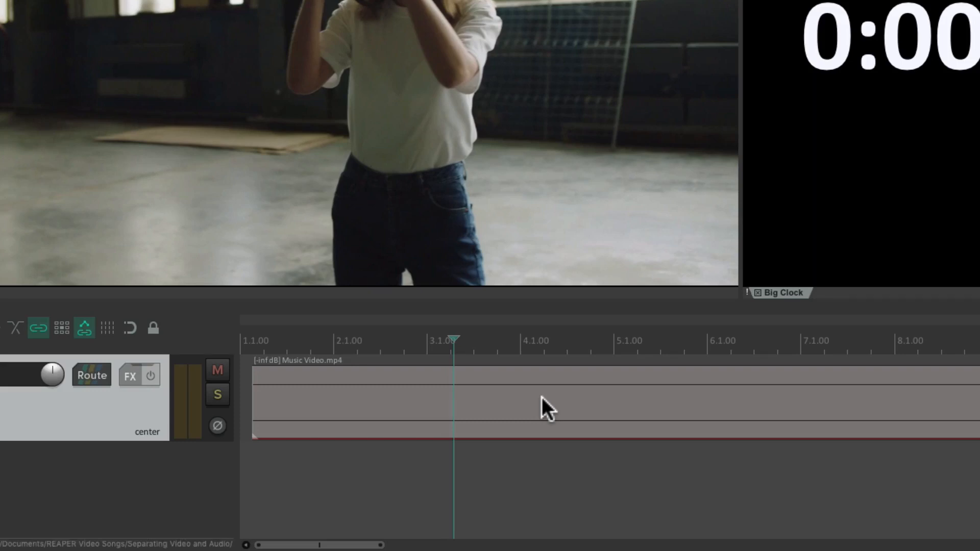
Play the Music Video item silenced at -inf dB to confirm its picture still plays
click(113, 533)
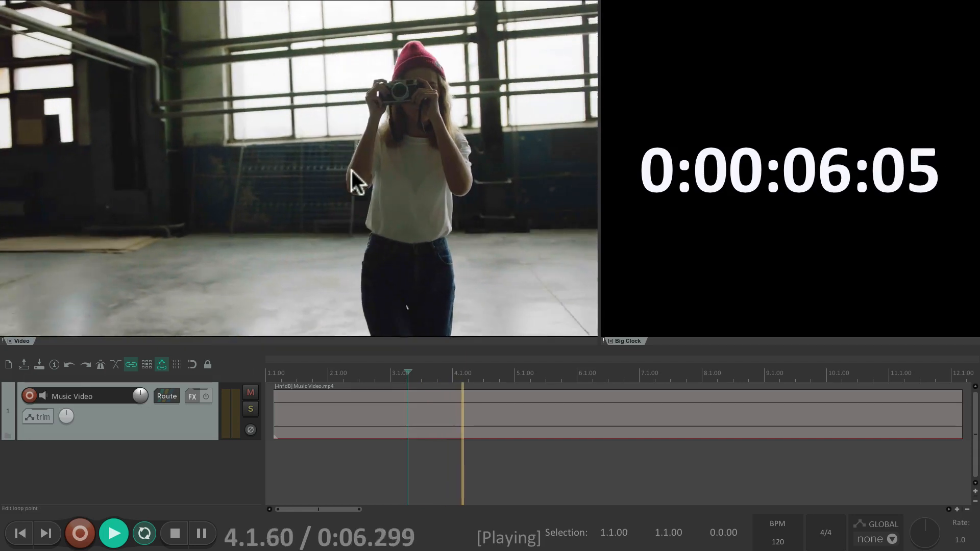
click(173, 533)
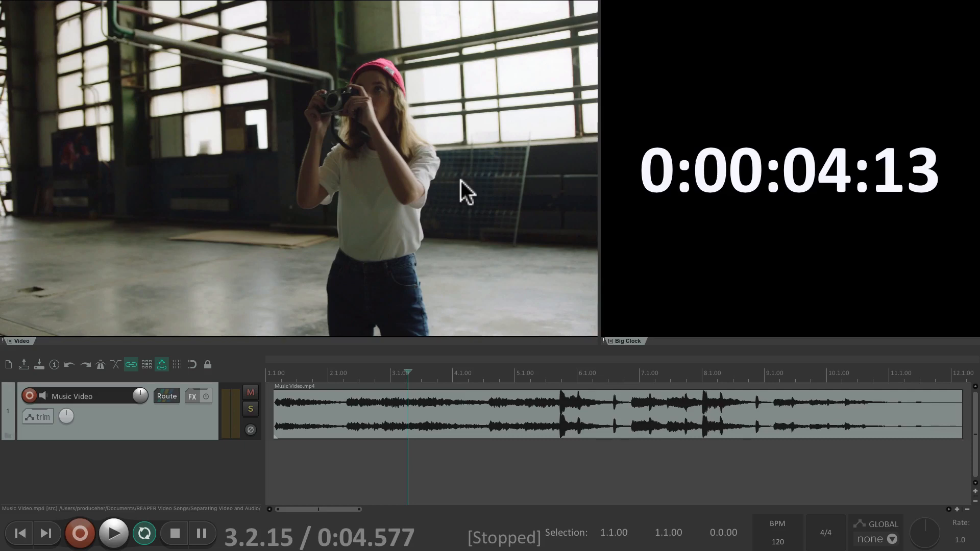
mouse_move(391, 227)
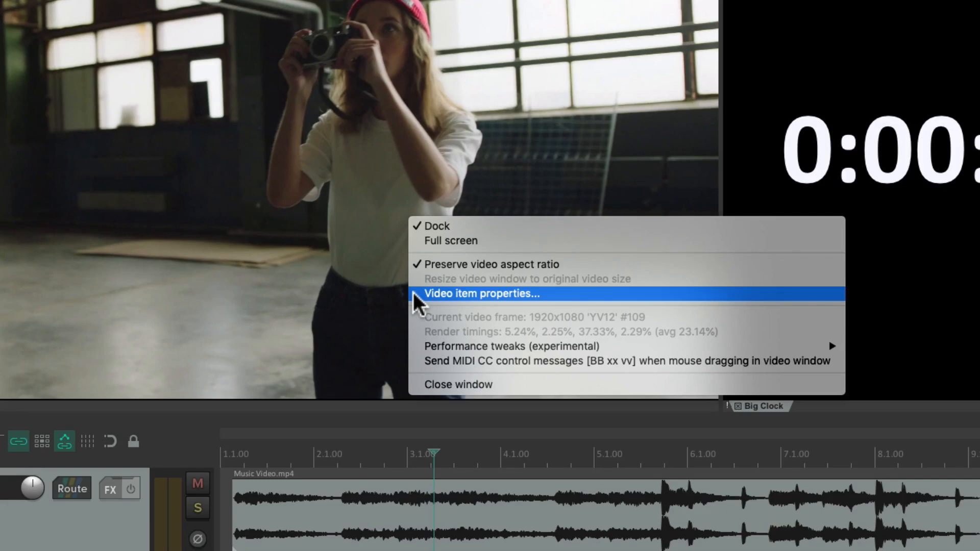
click(481, 294)
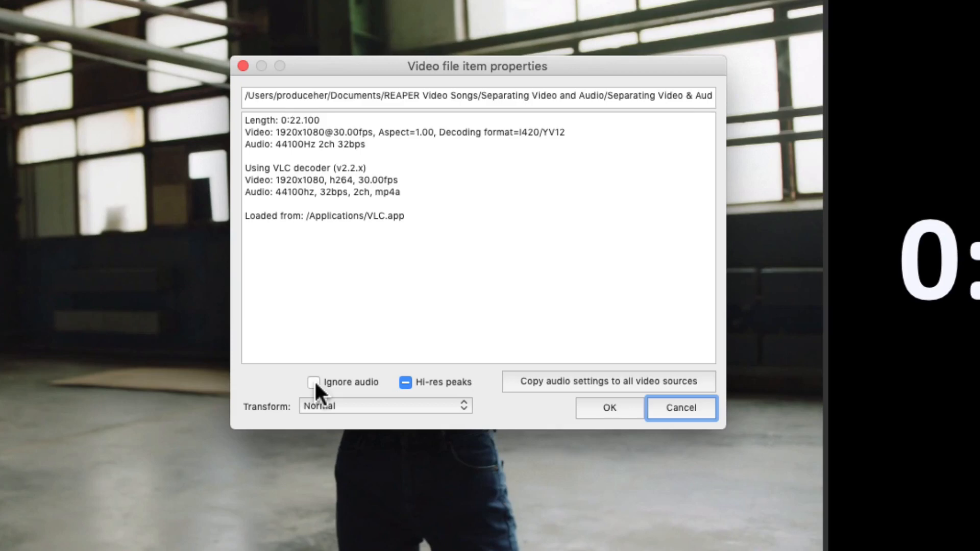
click(680, 407)
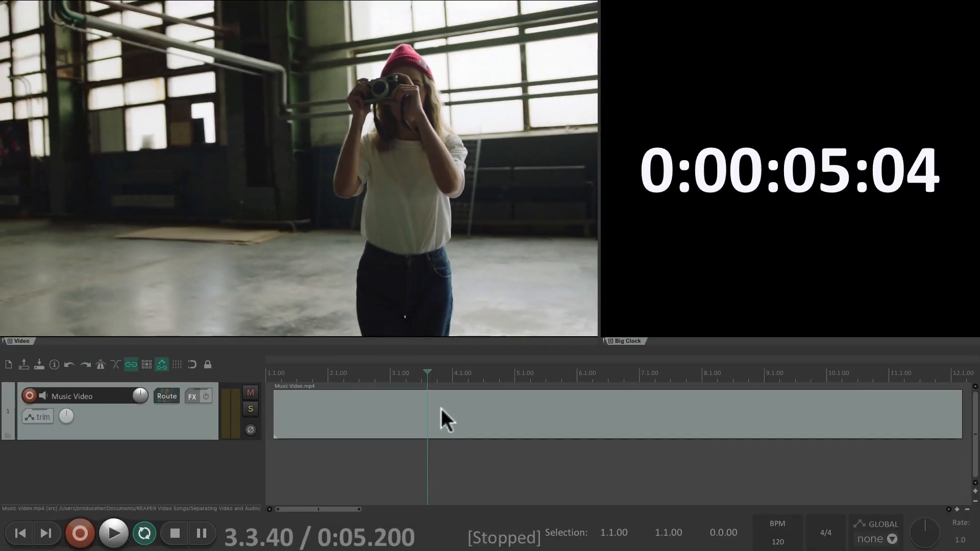
click(114, 534)
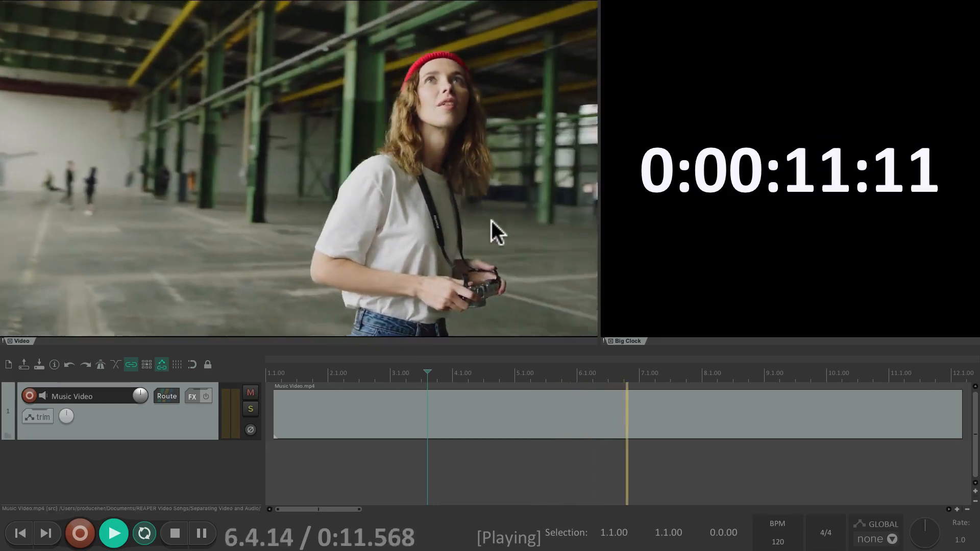
click(174, 533)
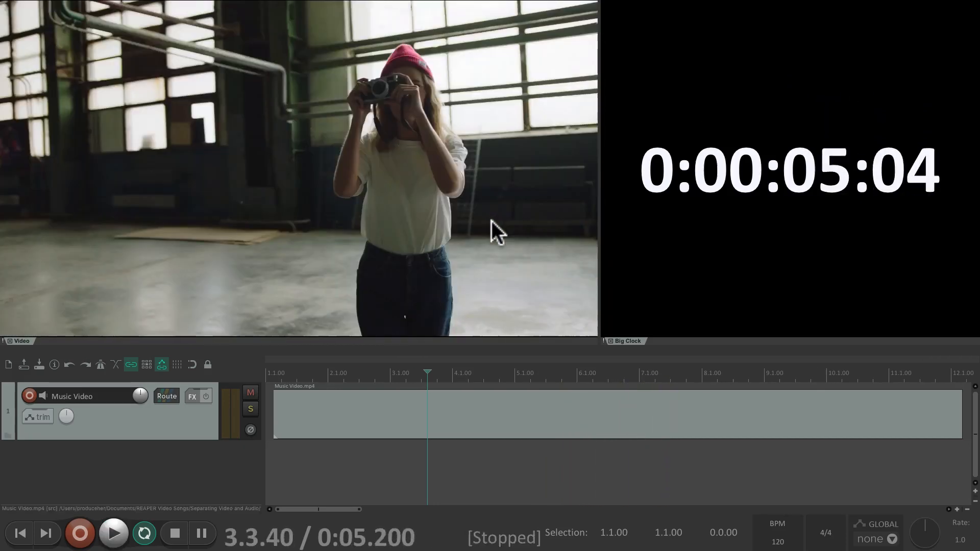
mouse_move(527, 411)
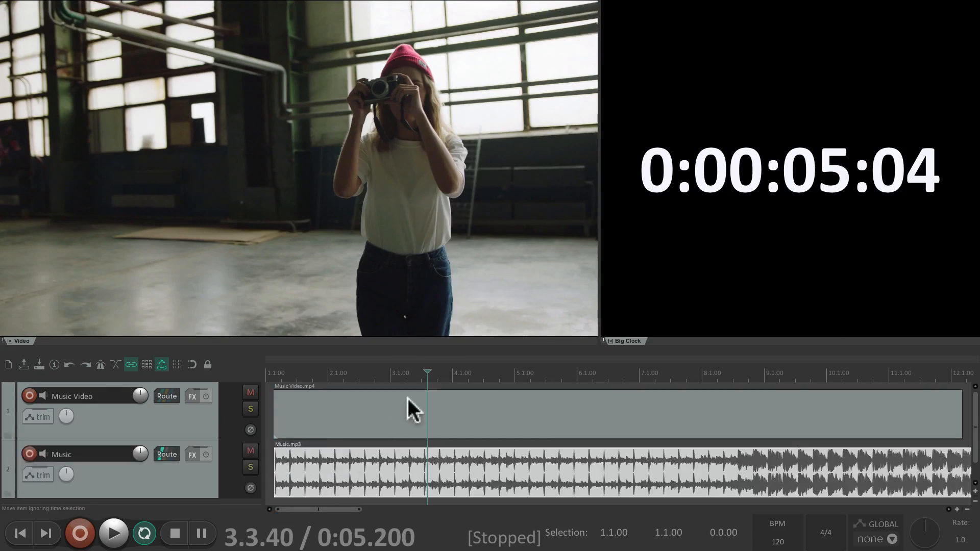
mouse_move(278, 385)
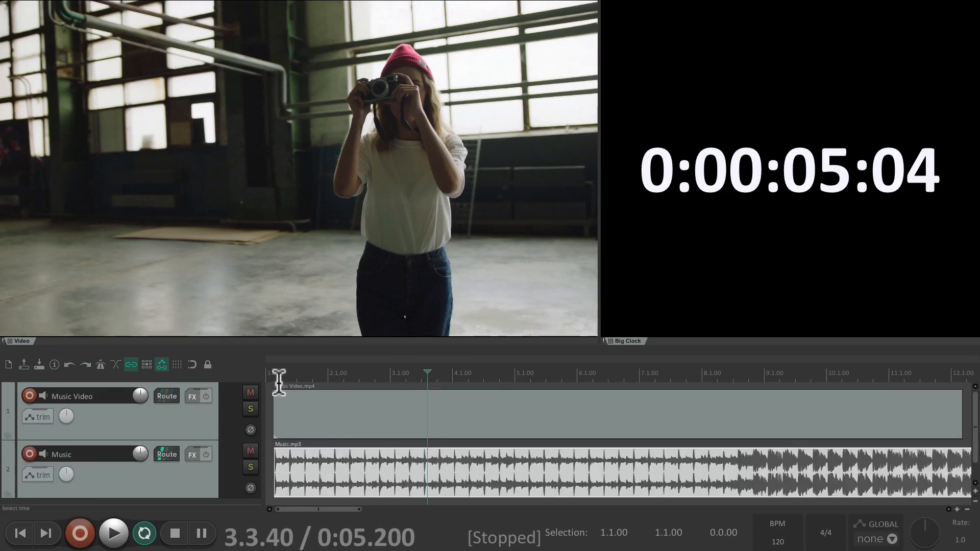
click(114, 533)
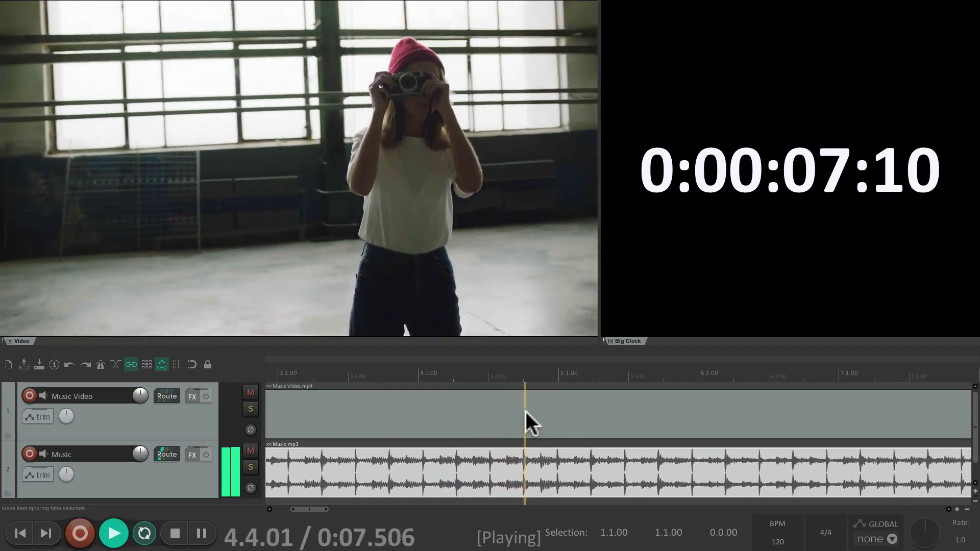
click(174, 533)
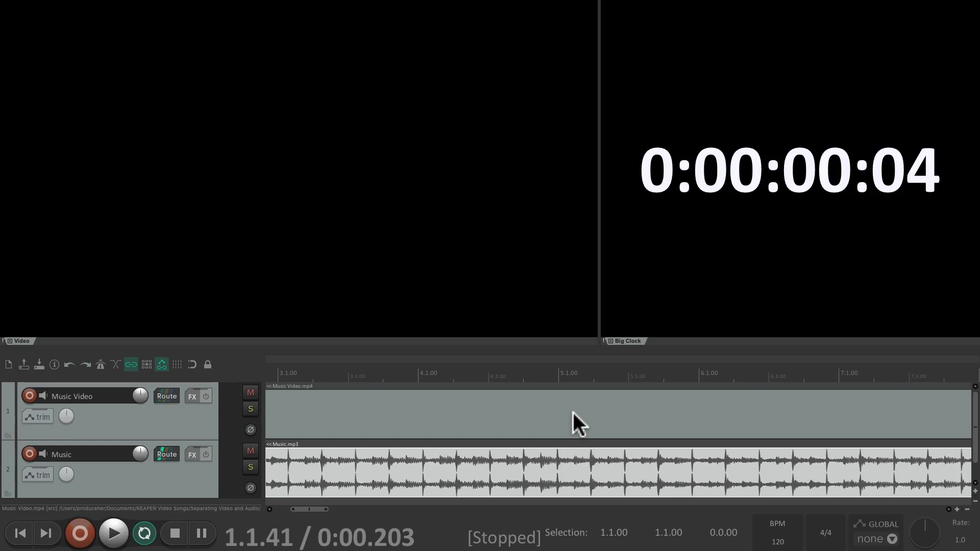
mouse_move(575, 478)
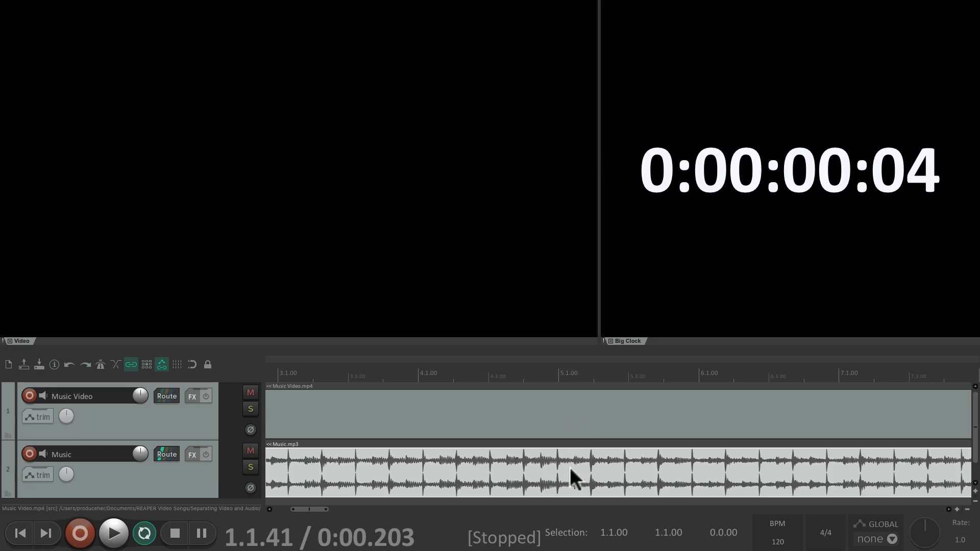
mouse_move(524, 445)
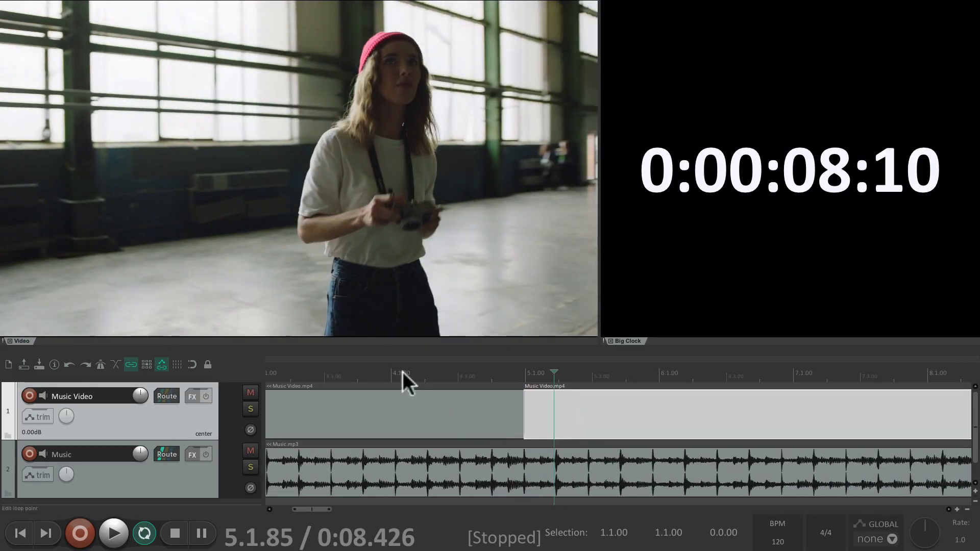
Play back across each new split at bars 5, 6 and 7, pausing near 19.5 seconds
click(113, 533)
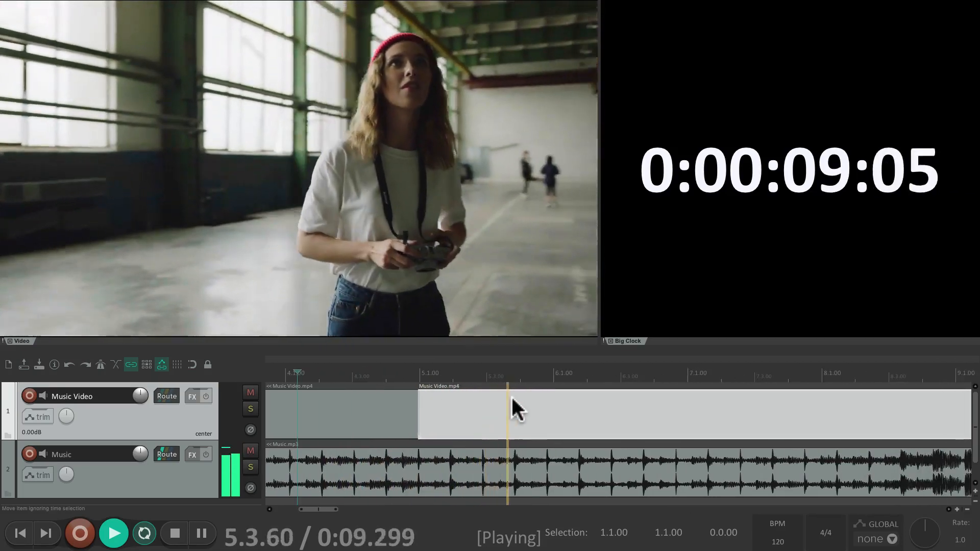
click(174, 533)
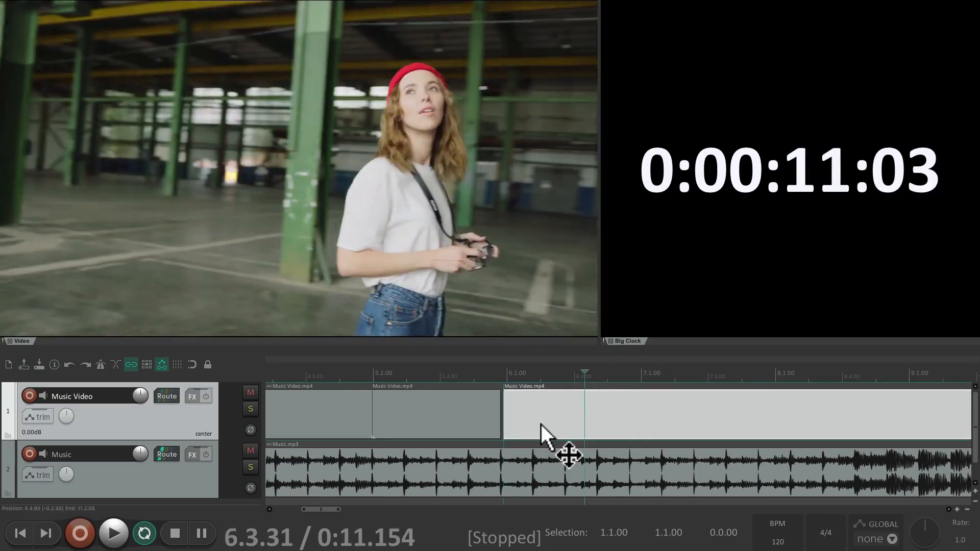
click(113, 534)
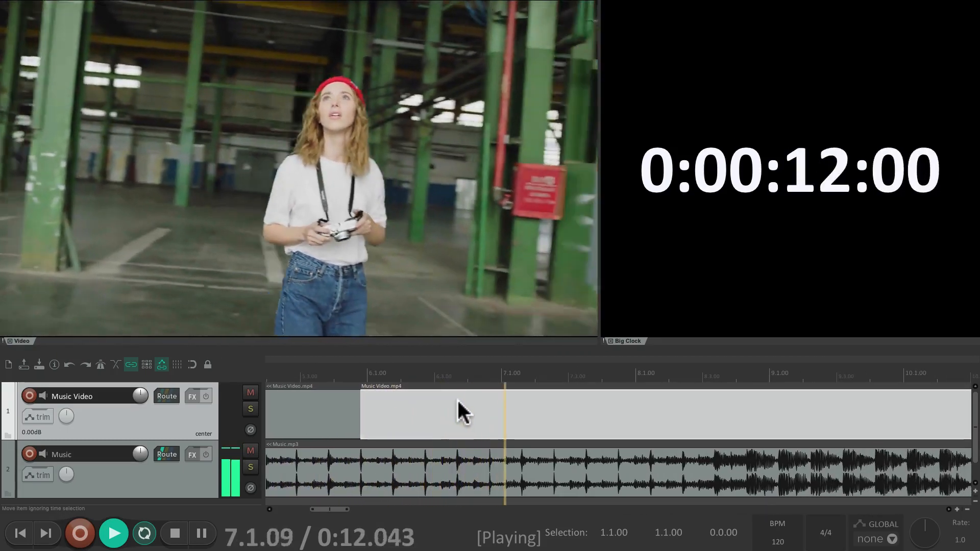
click(173, 533)
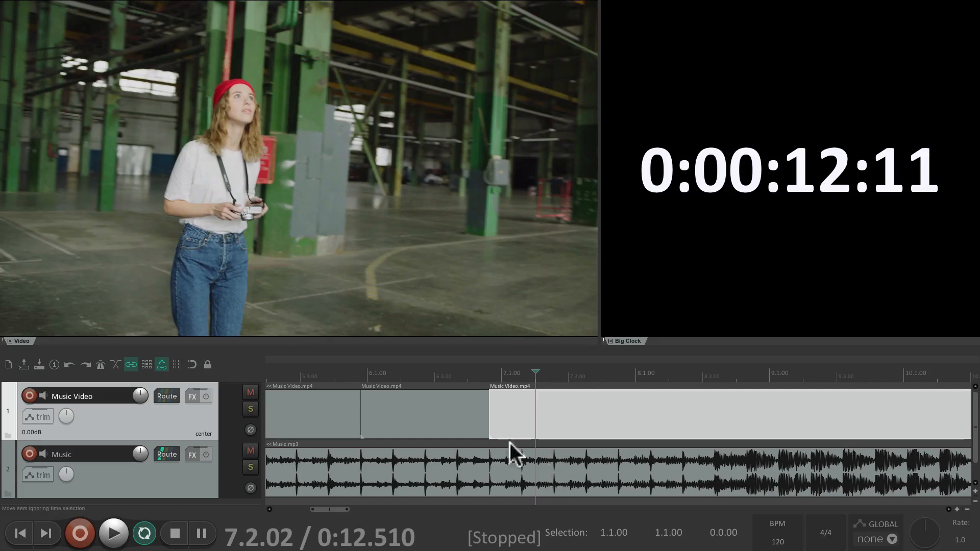
click(113, 534)
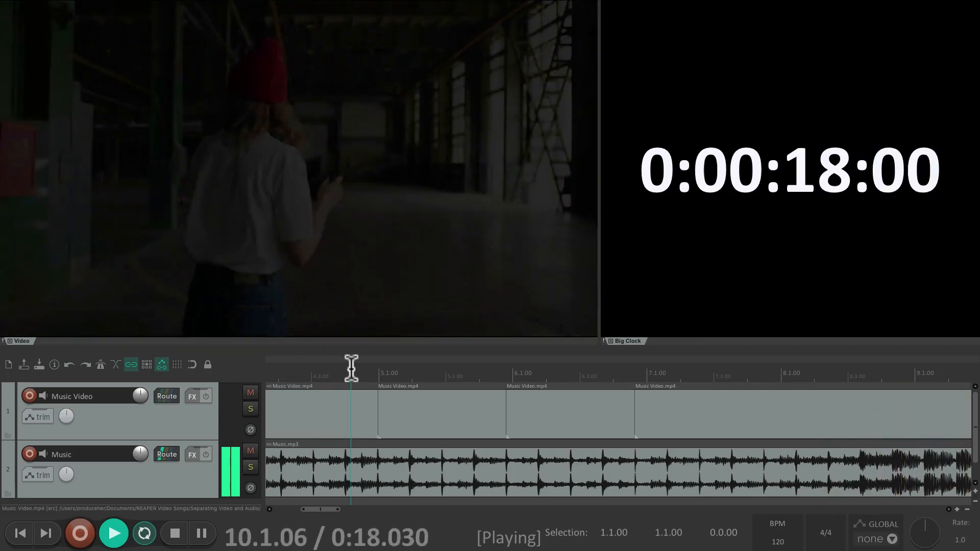
click(201, 533)
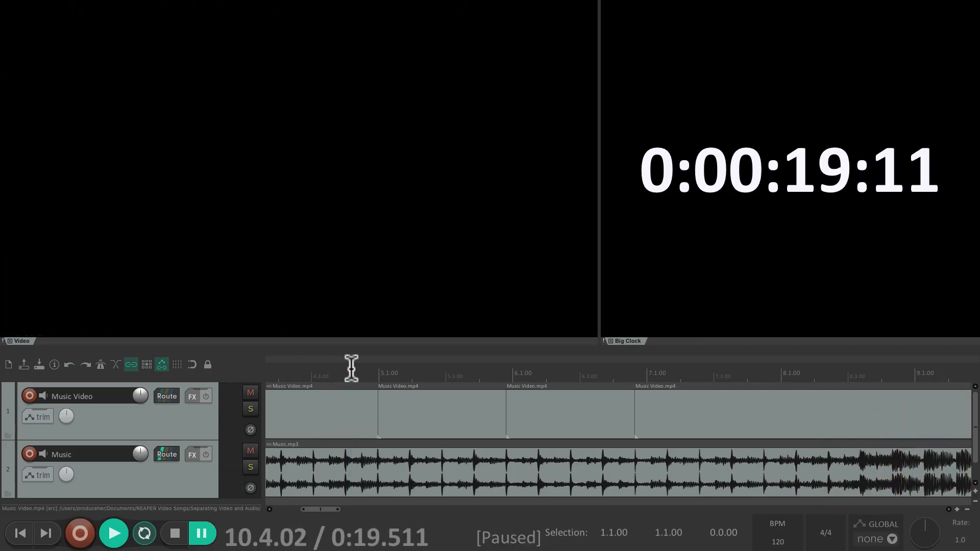
mouse_move(419, 425)
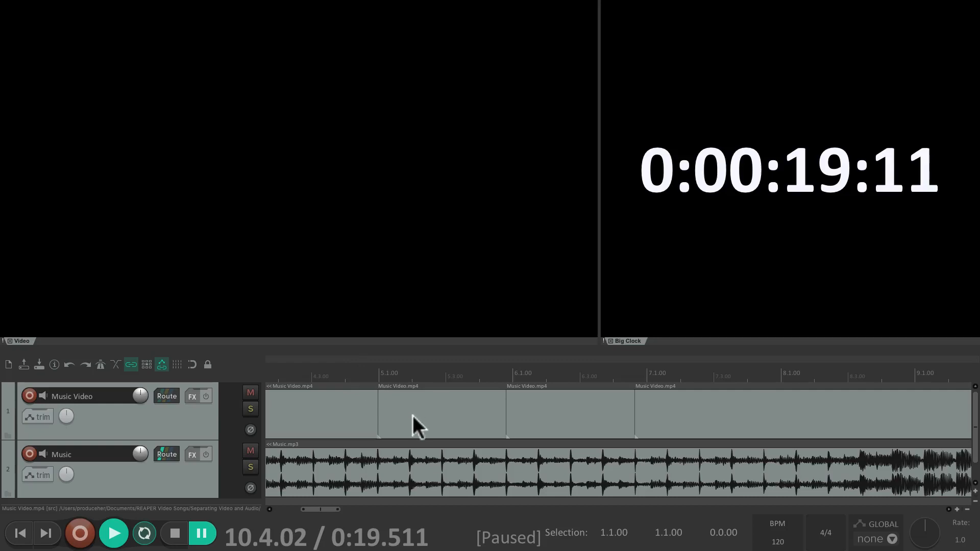
mouse_move(444, 484)
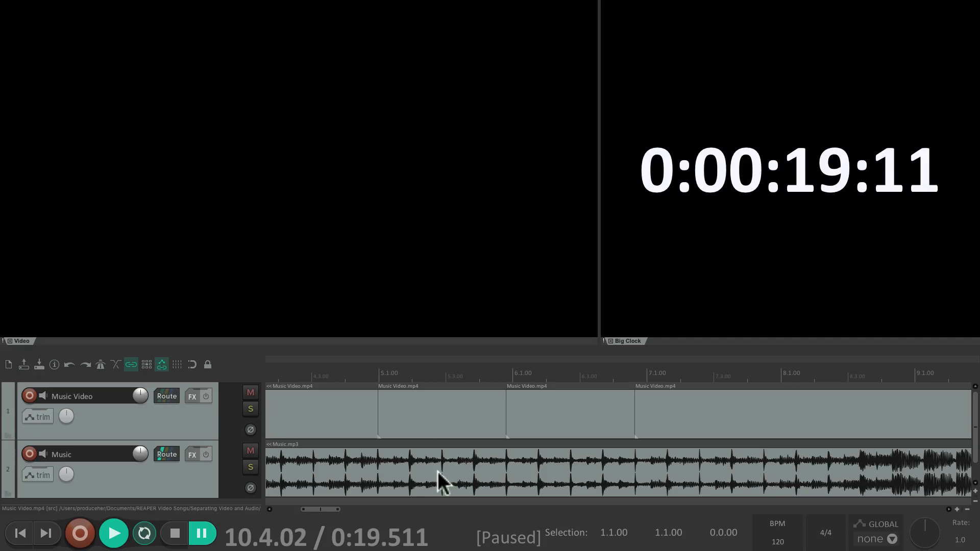
mouse_move(412, 418)
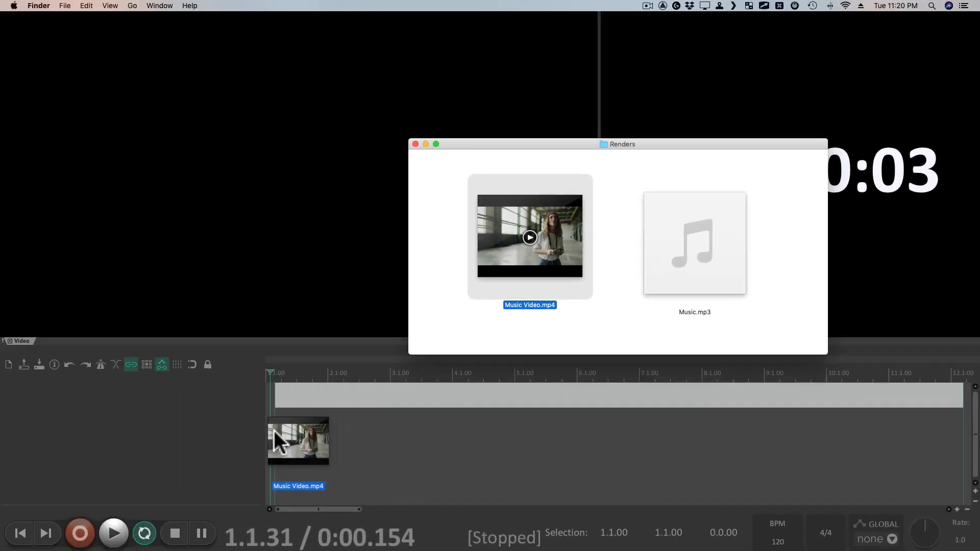
Drop Music Video.mp4 from Renders onto a new track, then play, pause and stop near 4.5 seconds
click(414, 143)
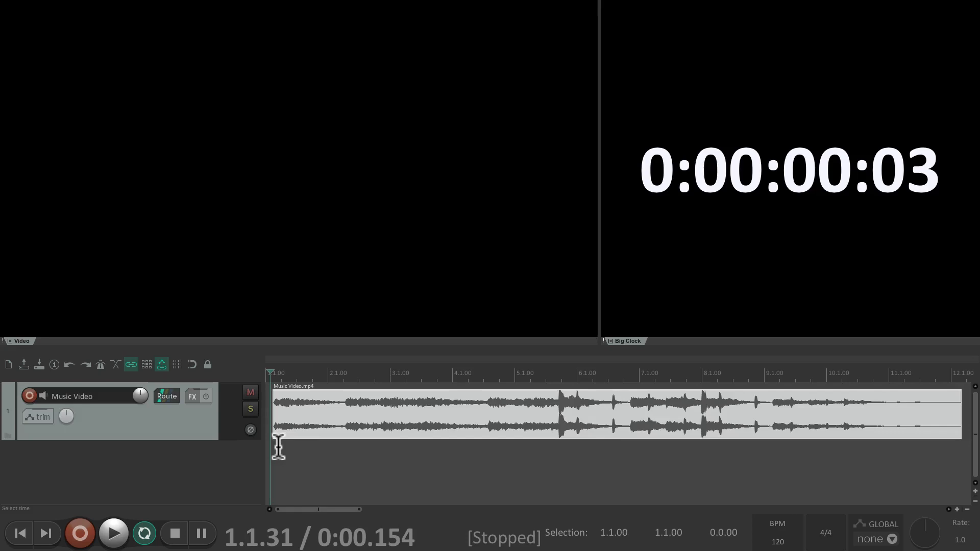
mouse_move(403, 419)
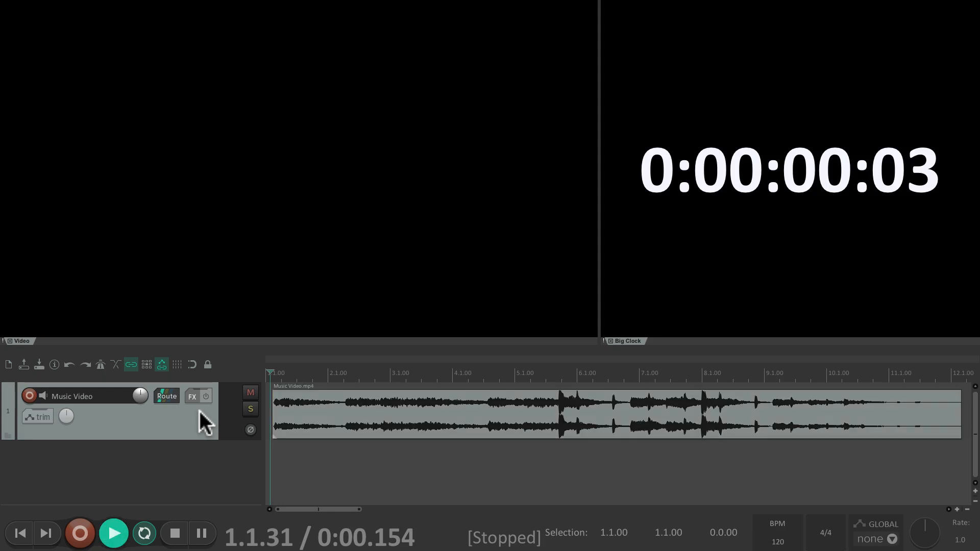
click(114, 534)
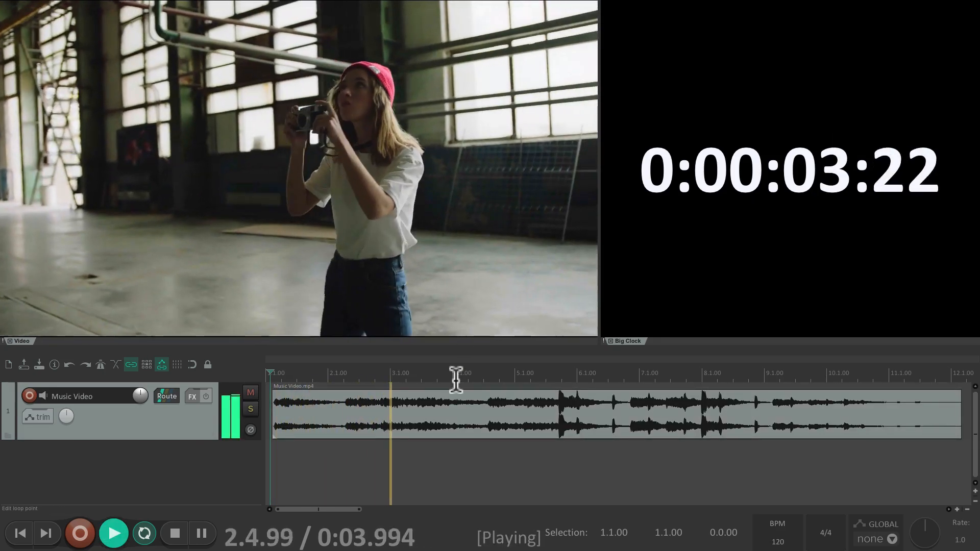
click(201, 533)
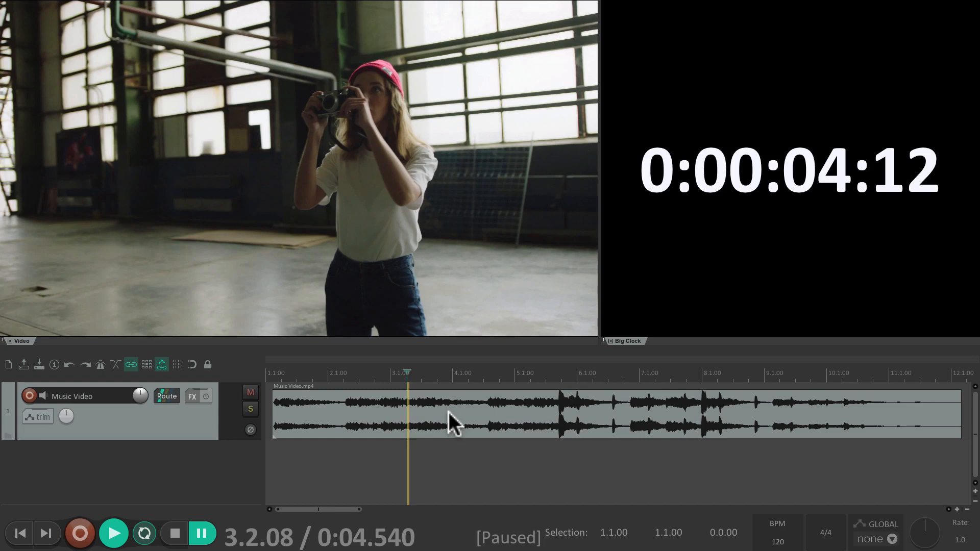
click(174, 533)
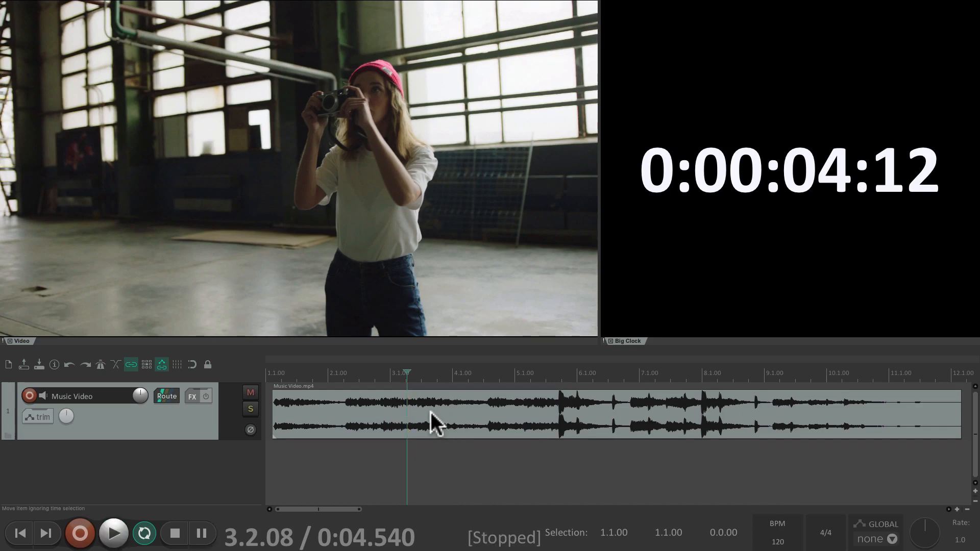
mouse_move(206, 421)
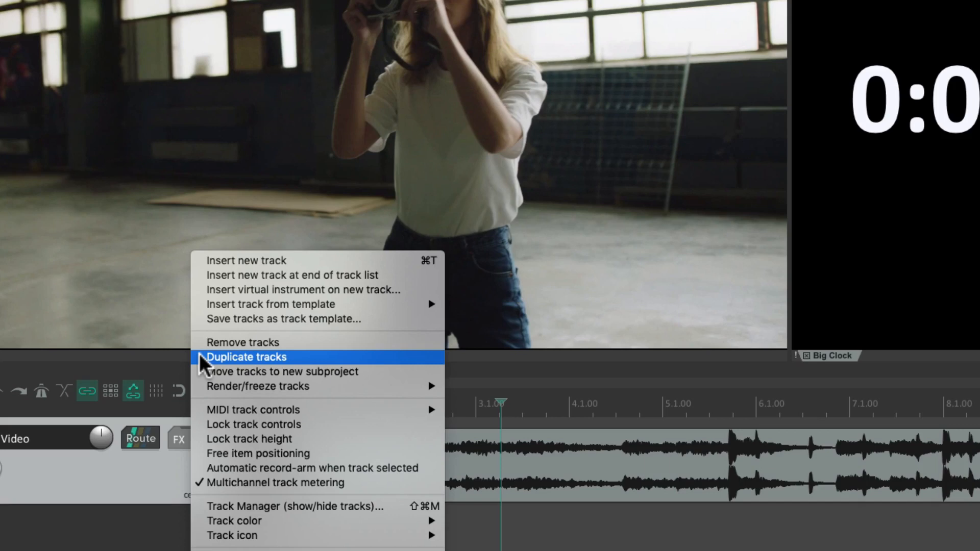
Duplicate the Music Video track and set the copy's clip to Ignore audio in Video item properties
click(246, 358)
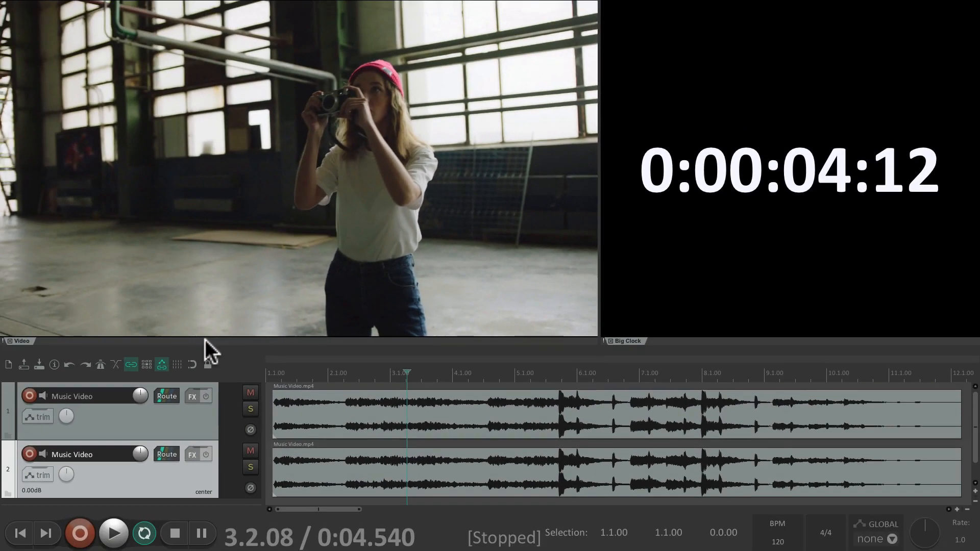
mouse_move(383, 197)
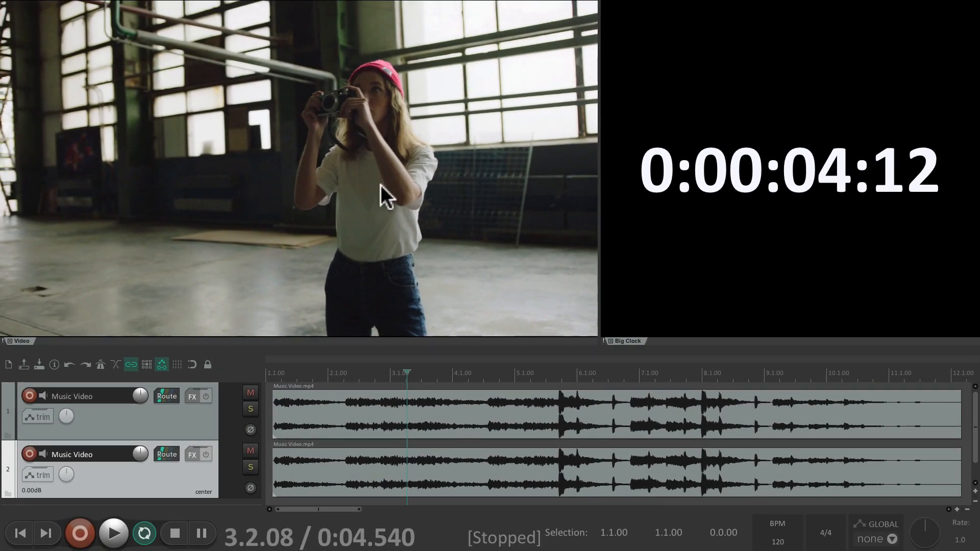
right_click(385, 197)
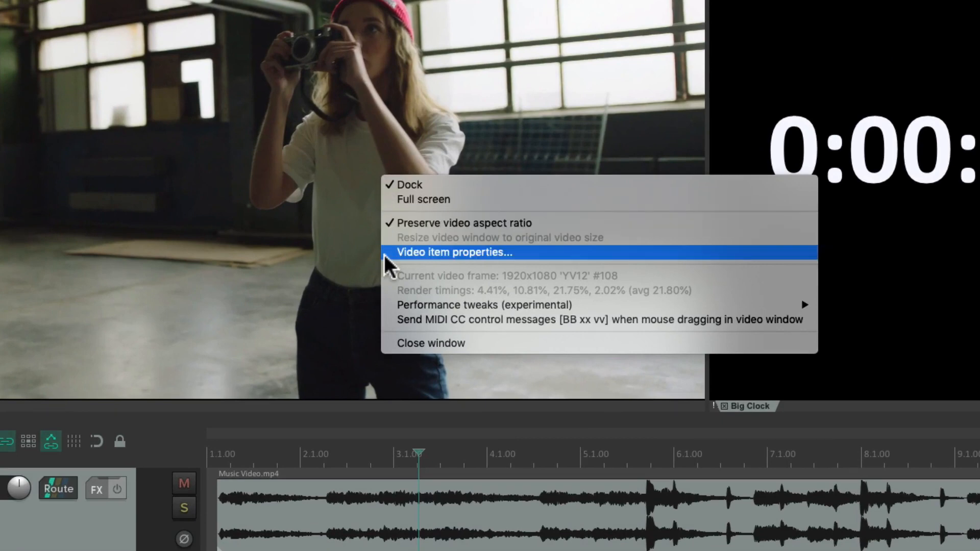
click(454, 252)
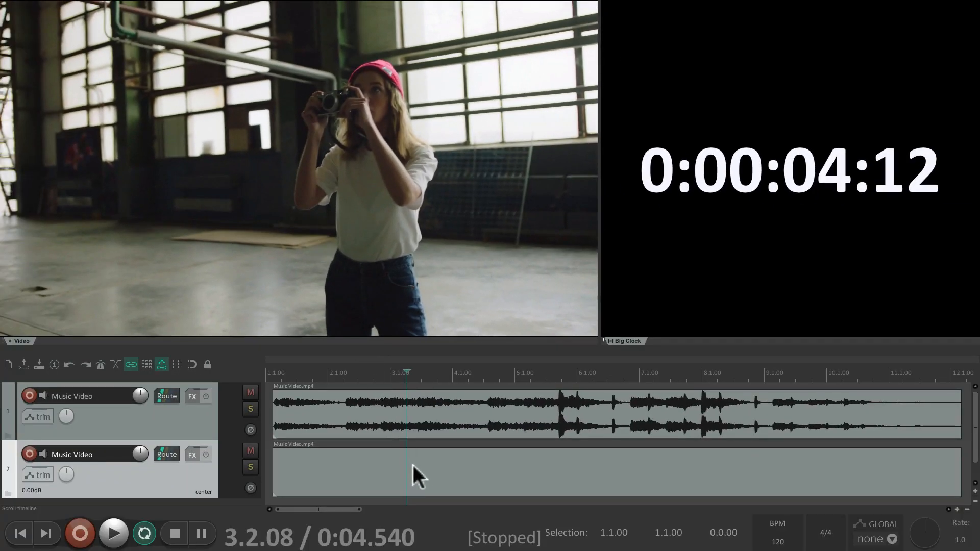
mouse_move(444, 475)
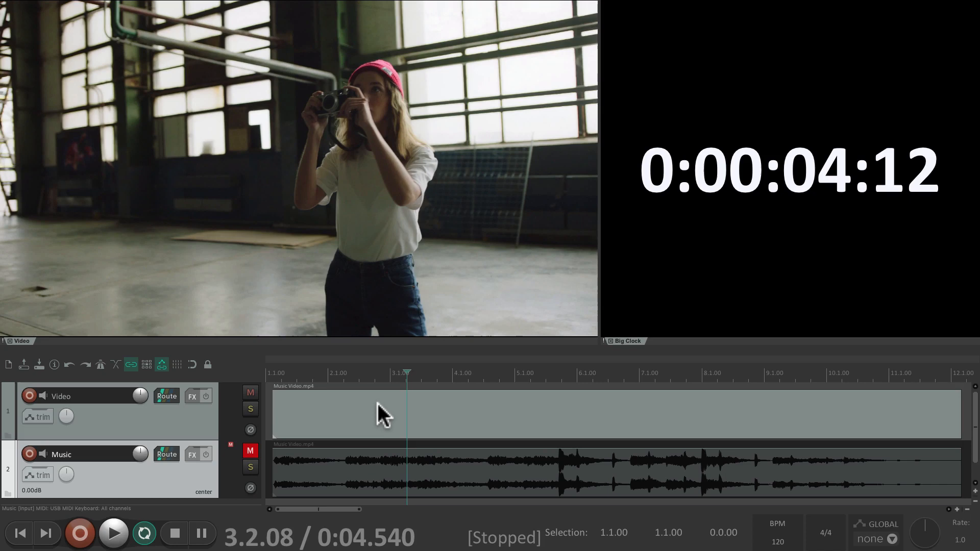
Play with the Video track muted and Music unmuted to hear only the music audio
click(113, 533)
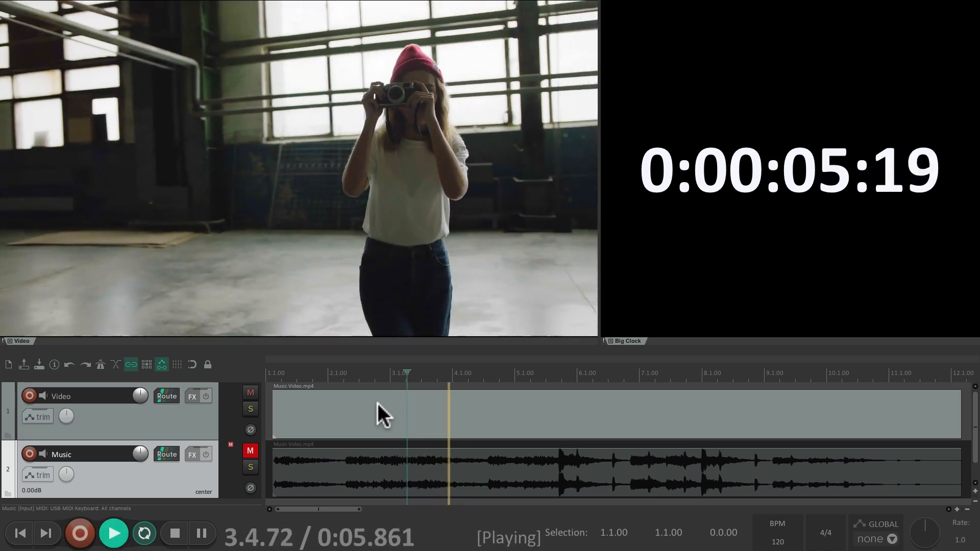
click(173, 533)
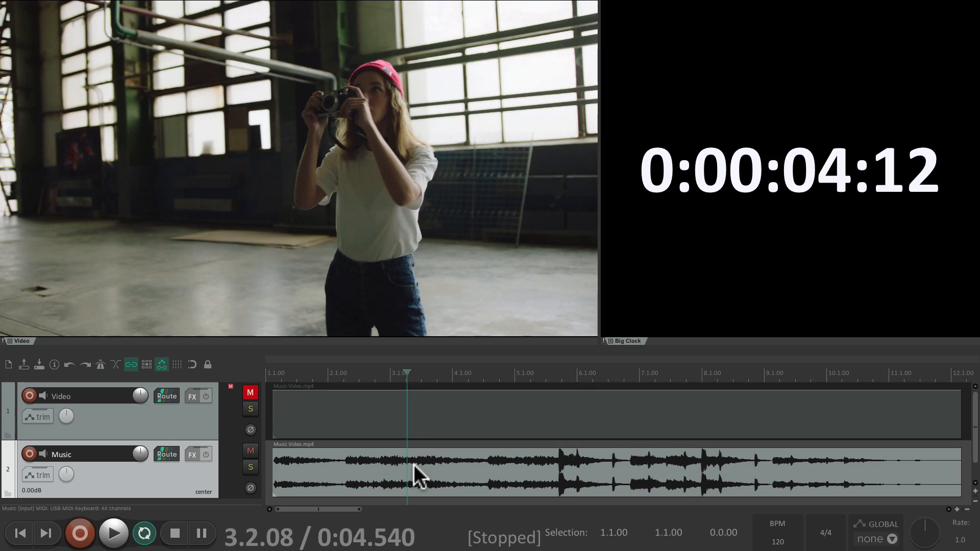
click(113, 534)
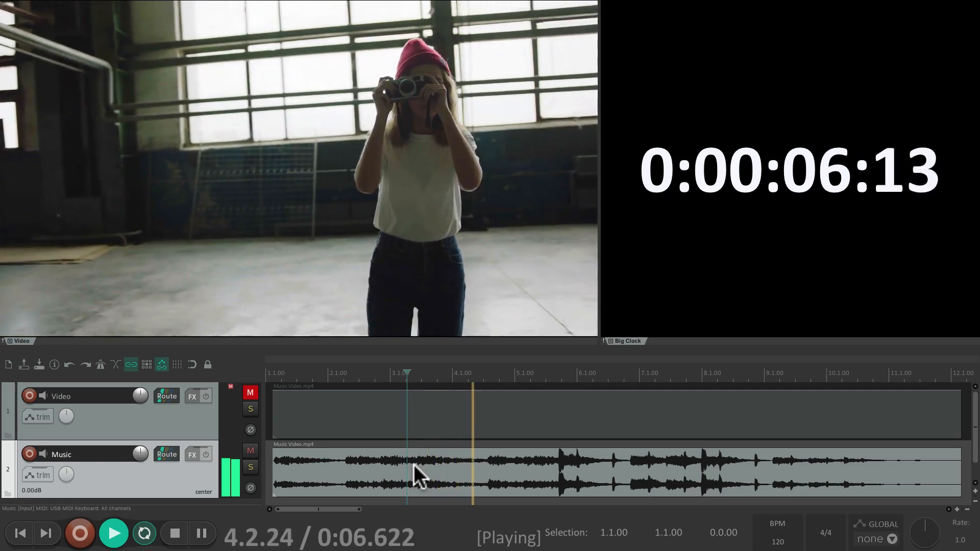
click(174, 533)
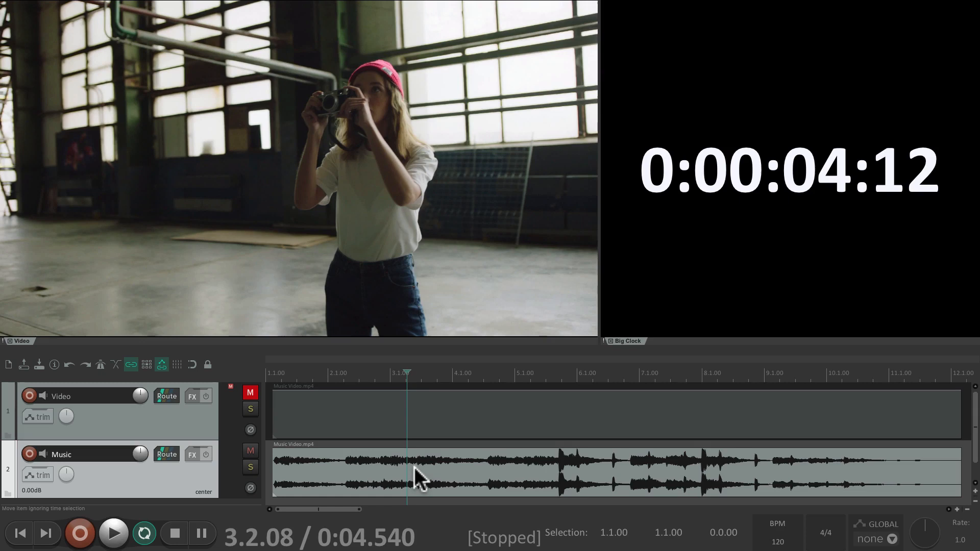
mouse_move(461, 471)
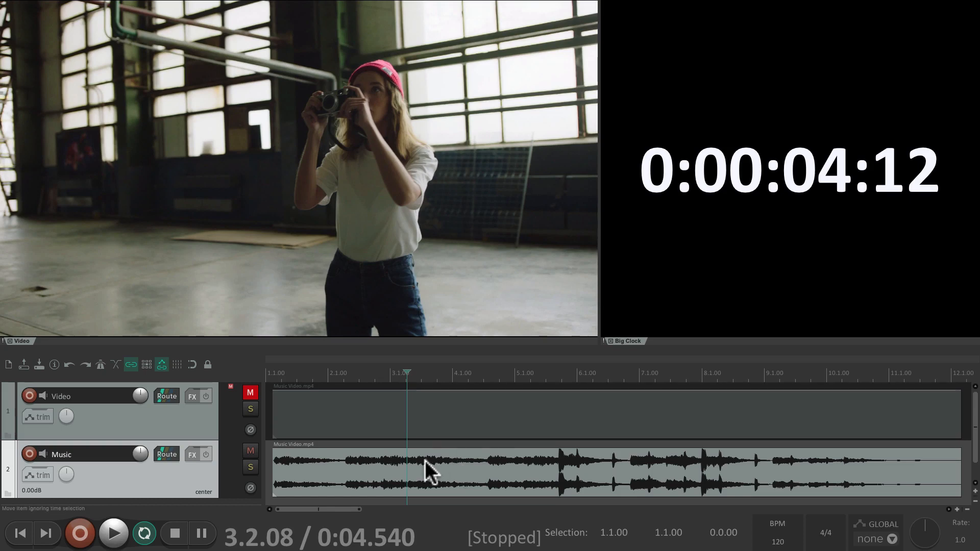
Glue the music item into Music Video-glued-01.wav
right_click(431, 472)
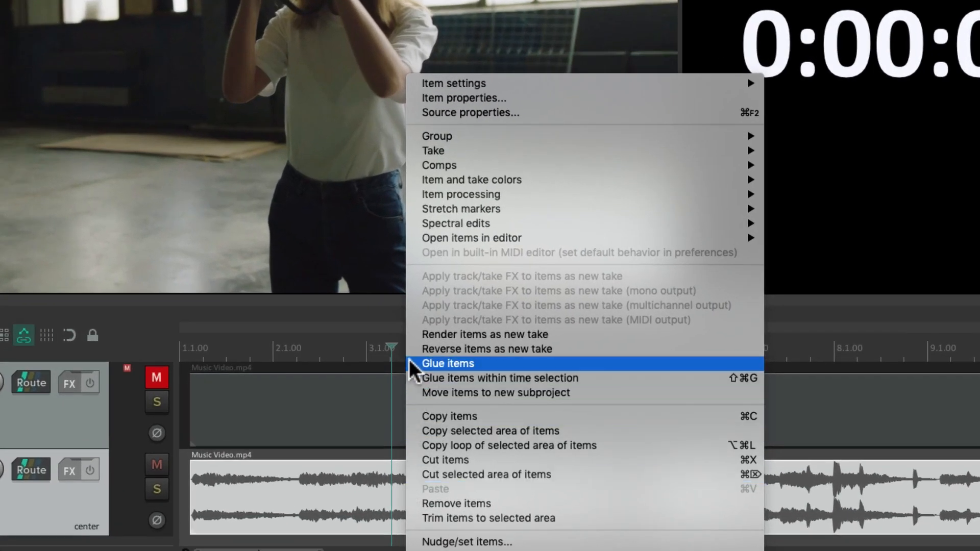
click(448, 364)
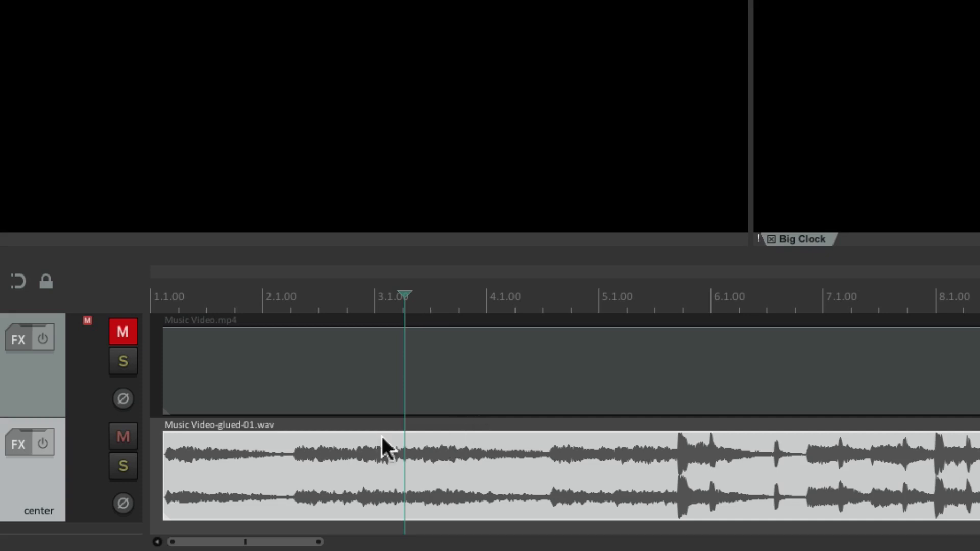
mouse_move(303, 447)
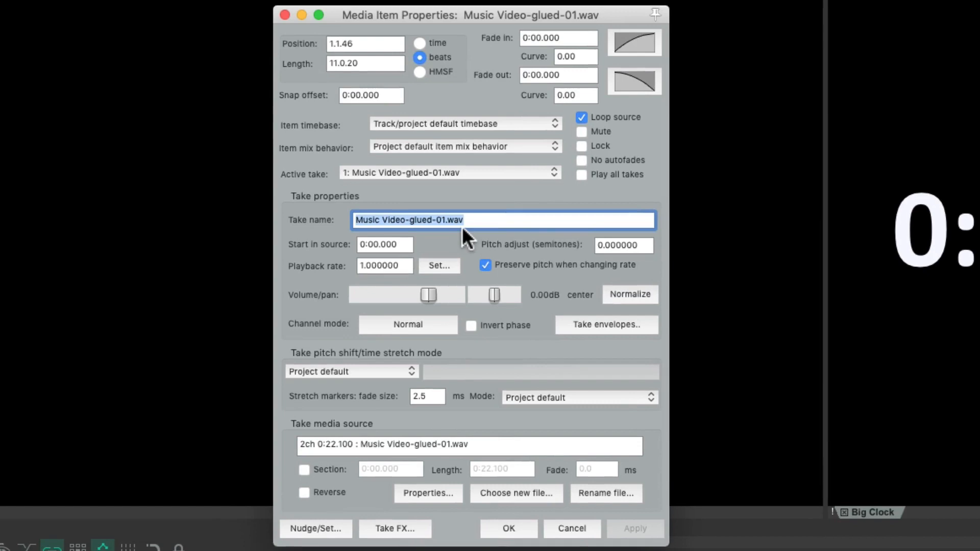
mouse_move(461, 241)
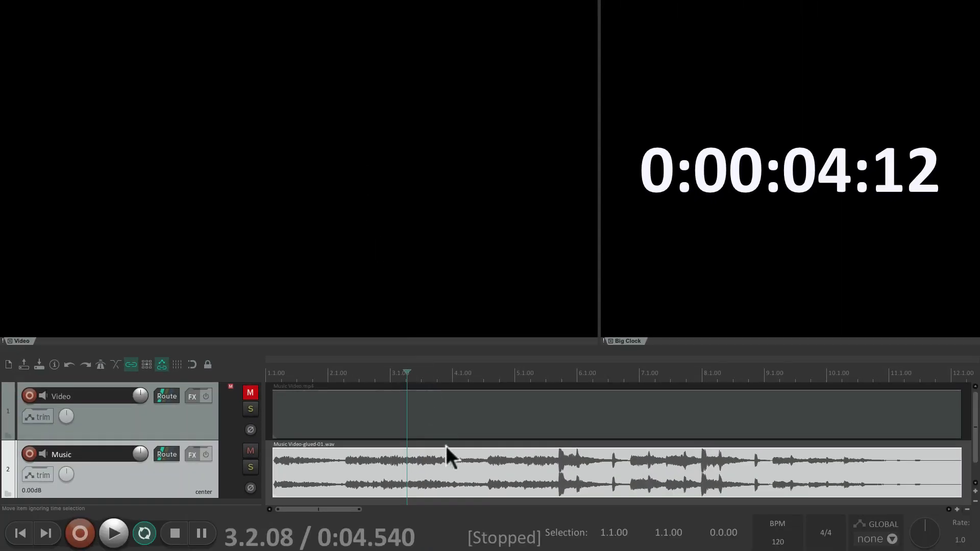
Play back the glued music and the video, then return to the project start
click(114, 533)
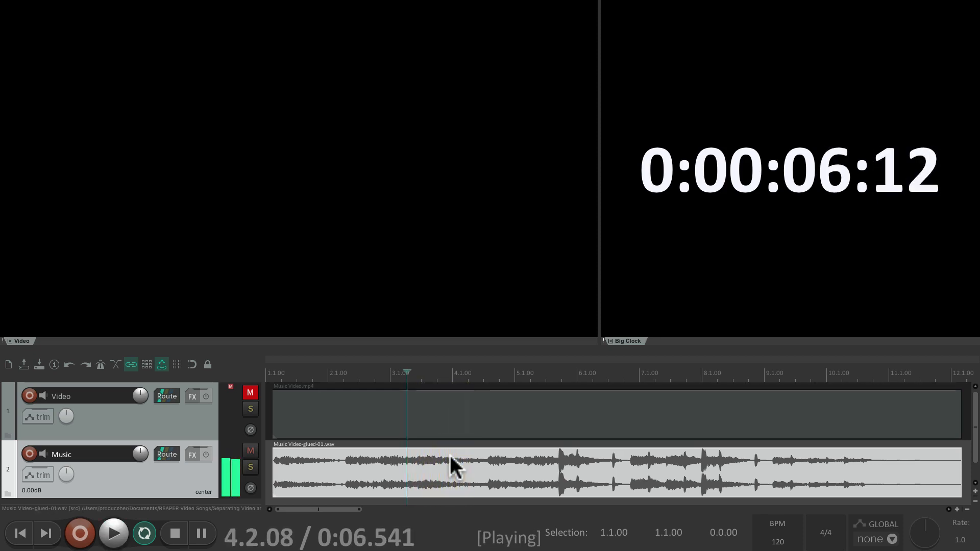
click(174, 533)
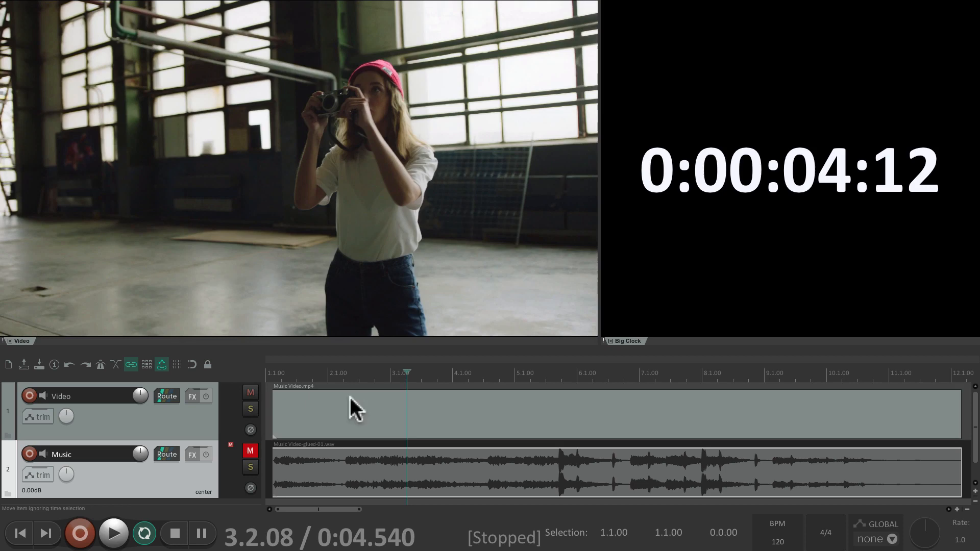
click(113, 534)
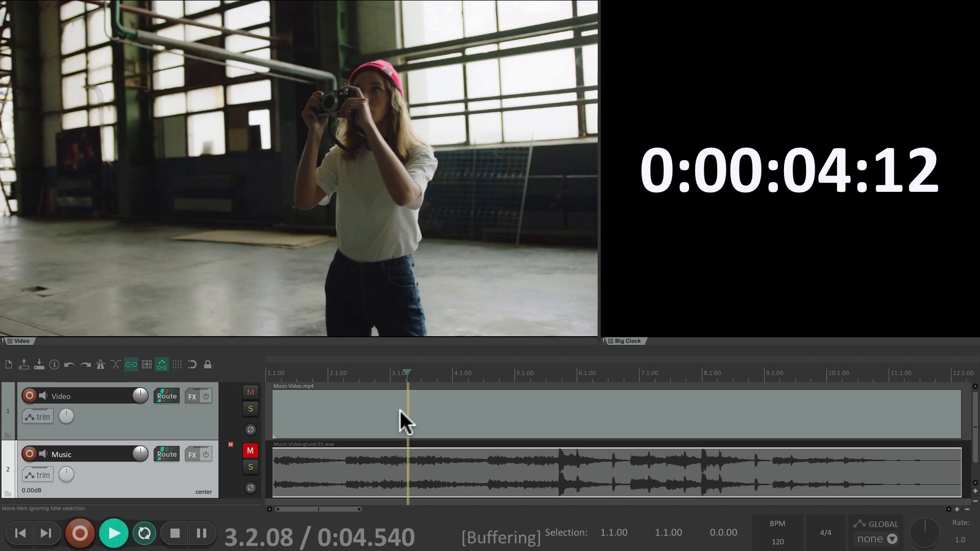
click(173, 533)
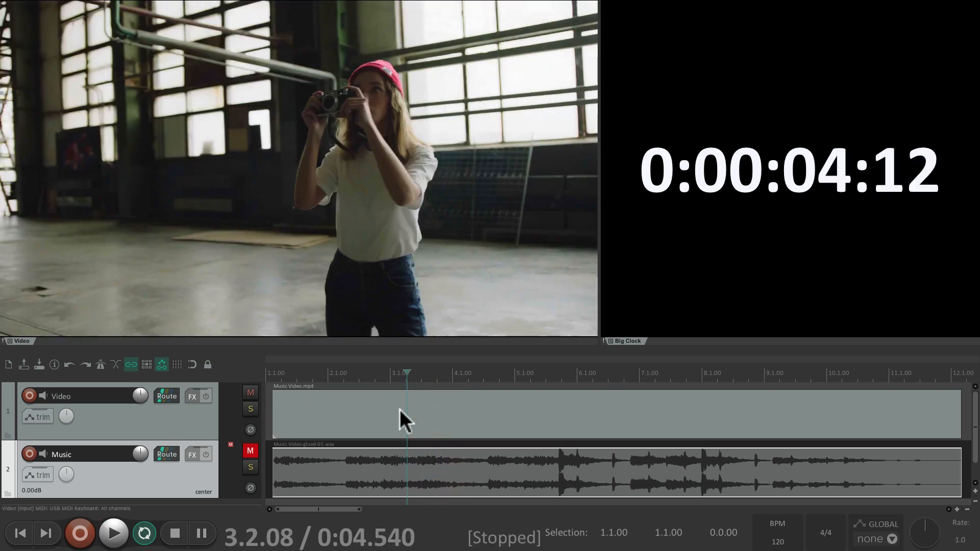
click(19, 533)
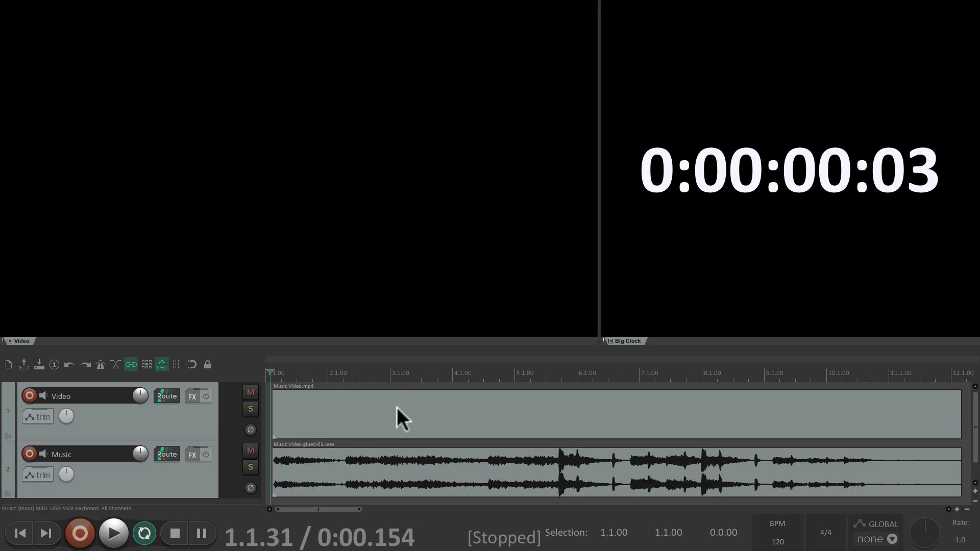
Shift the glued music item later, then split the video item at two reviewed edit points
click(341, 475)
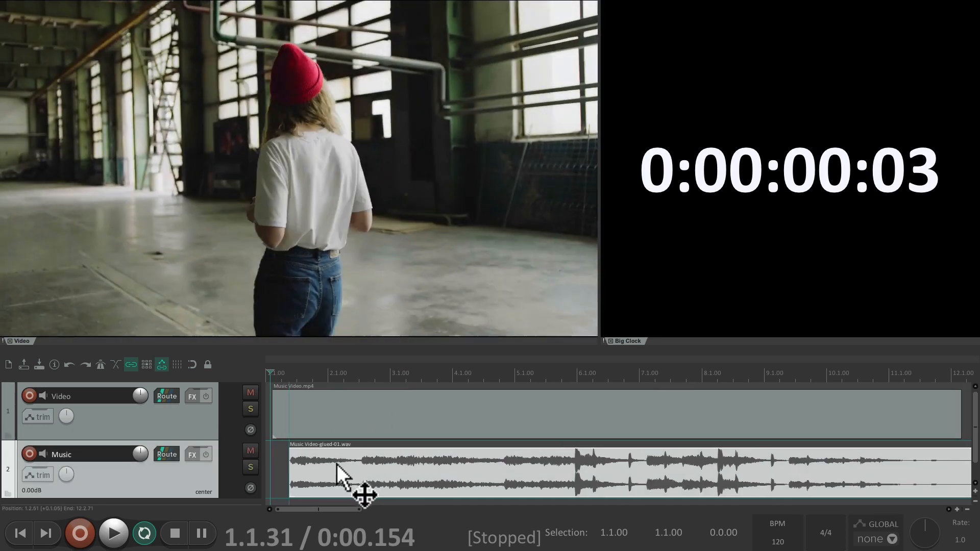
click(113, 533)
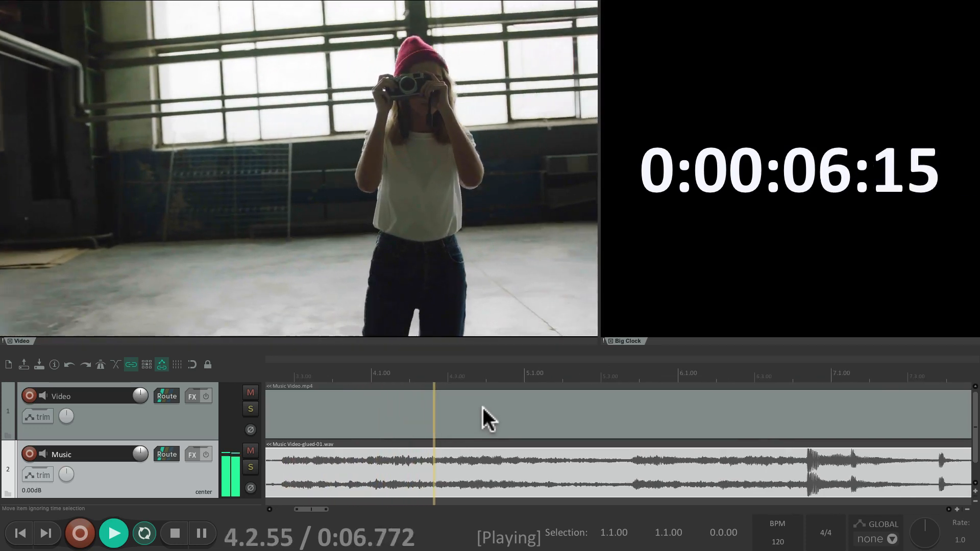
click(173, 533)
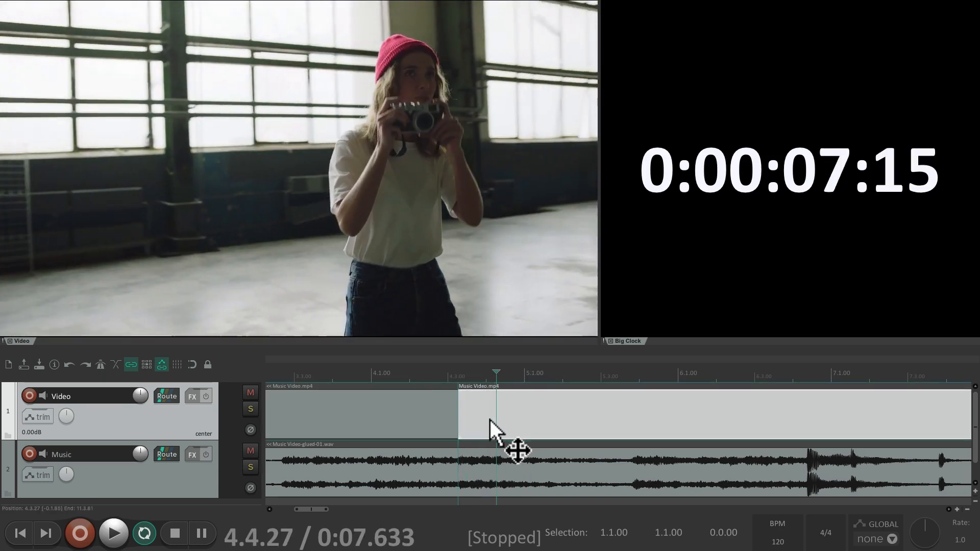
click(113, 533)
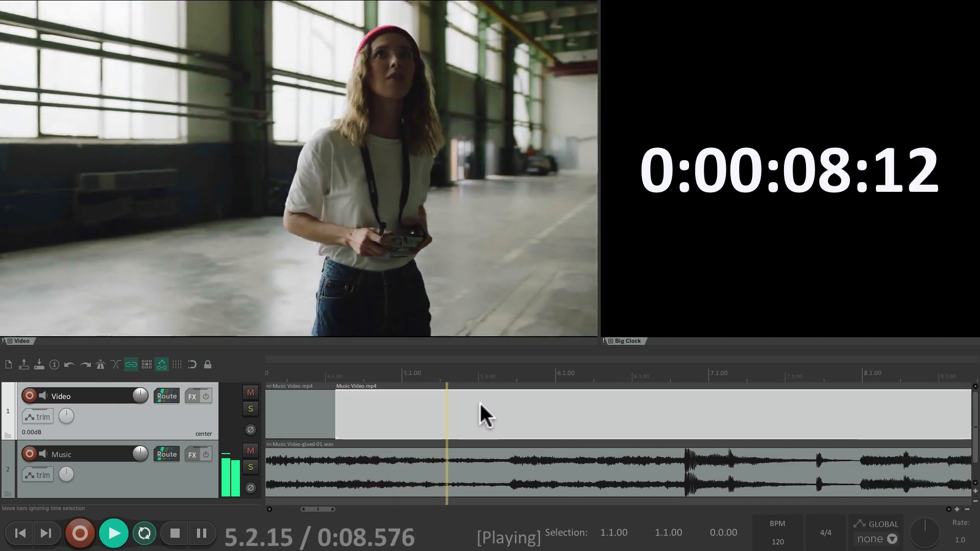
click(201, 533)
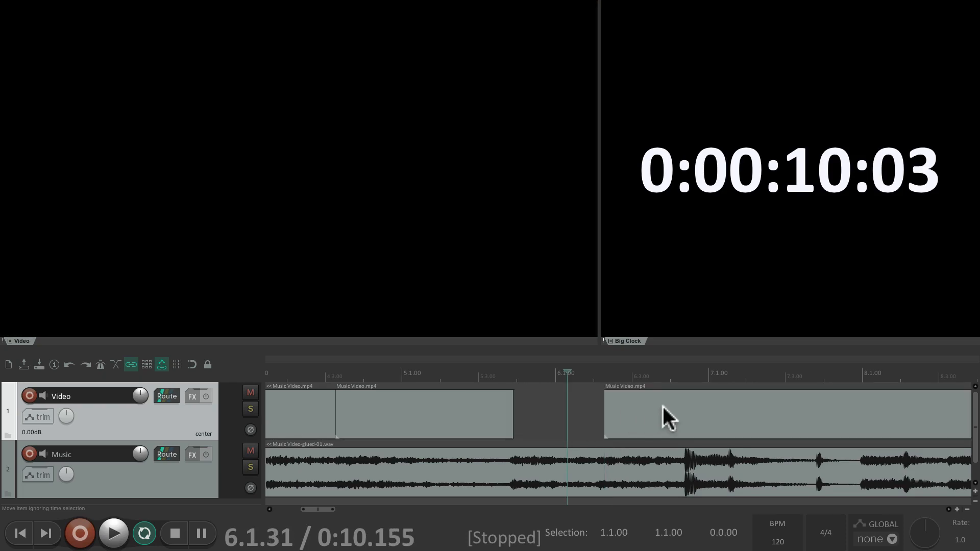
Play through the gap and overlap the last two video edits into a crossfade
click(113, 533)
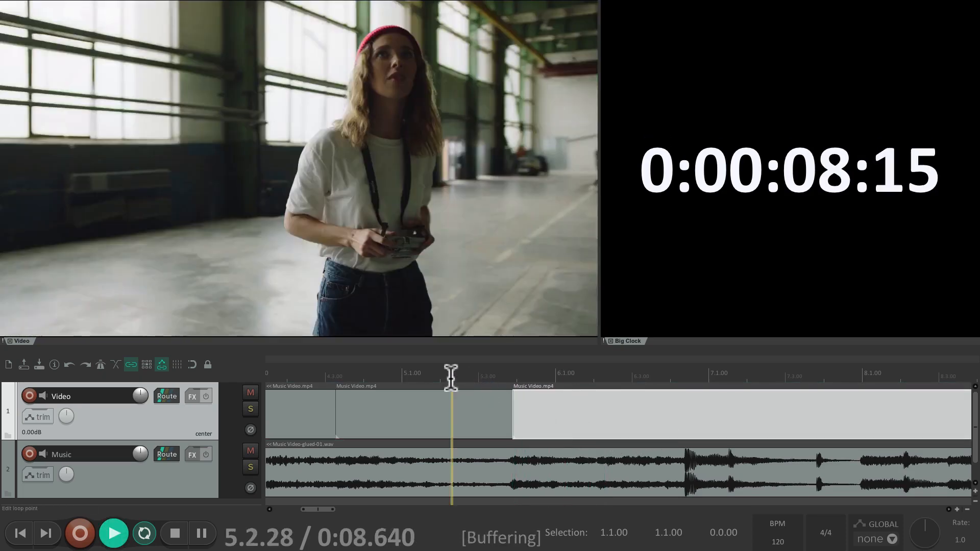
click(114, 533)
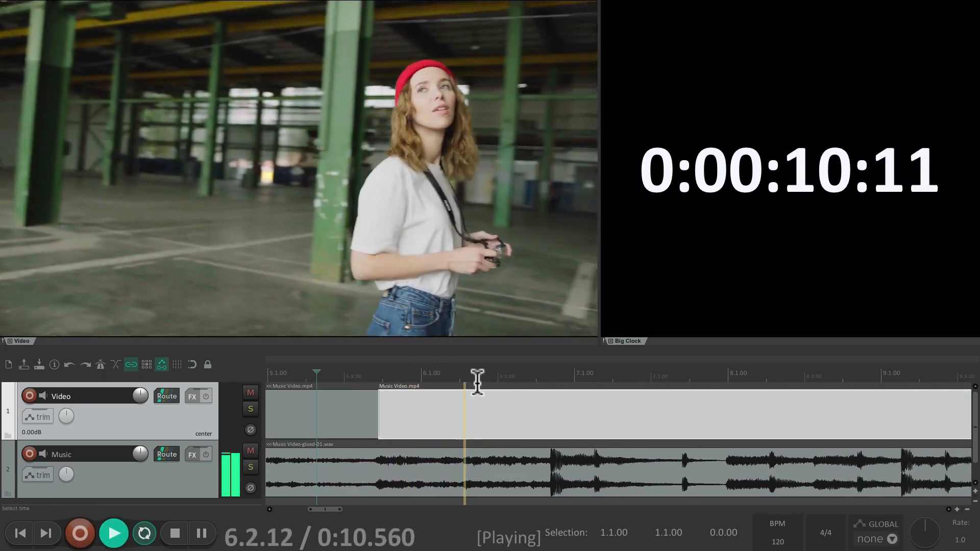
click(173, 533)
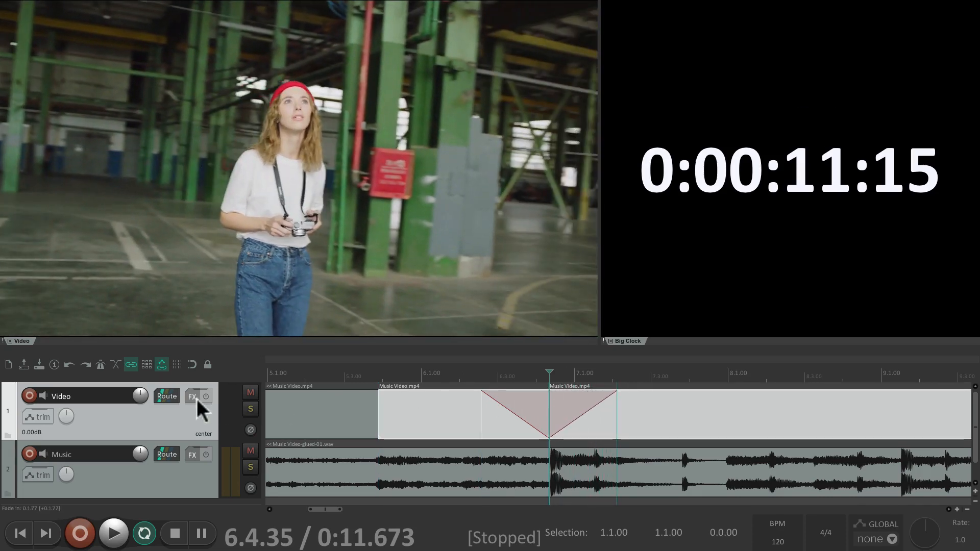
Add the Video processor effect to the Video track's FX chain
click(192, 396)
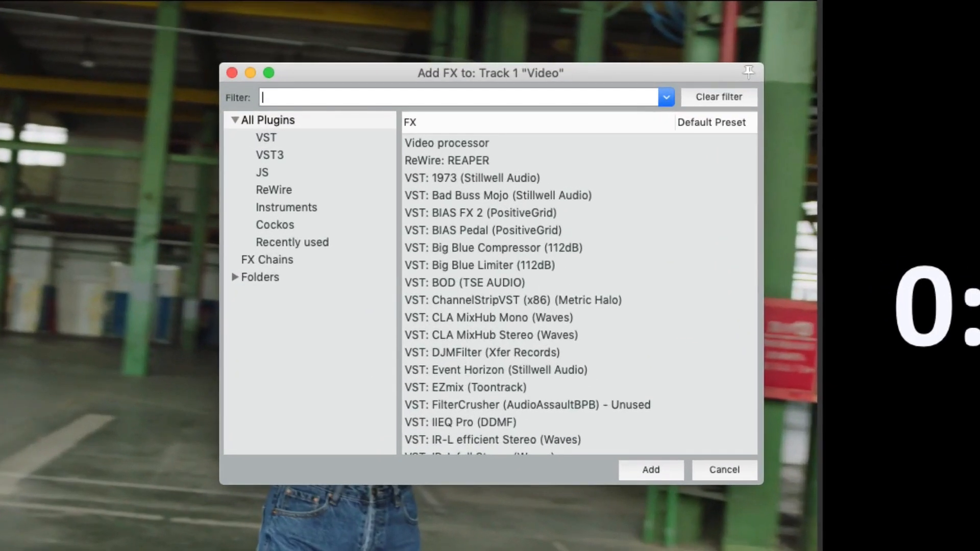
click(446, 143)
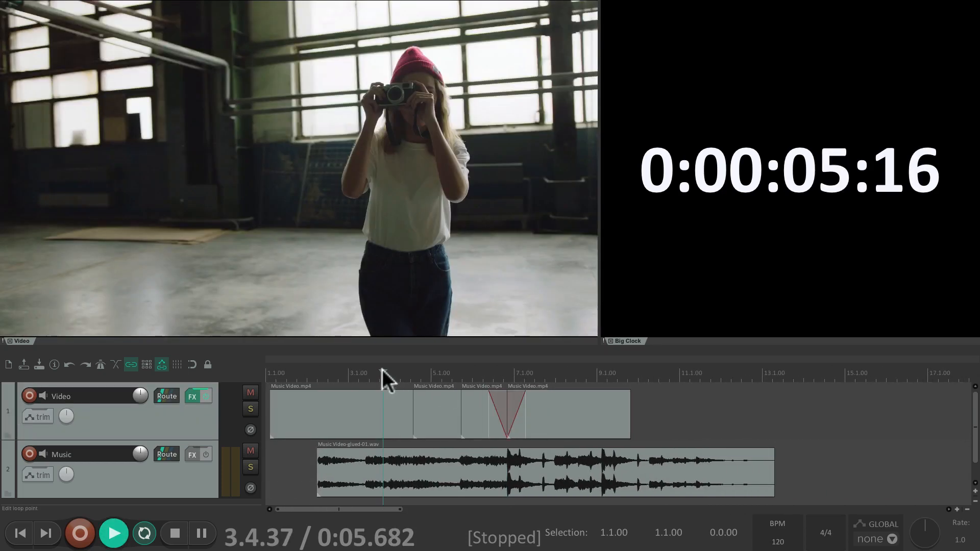
click(113, 533)
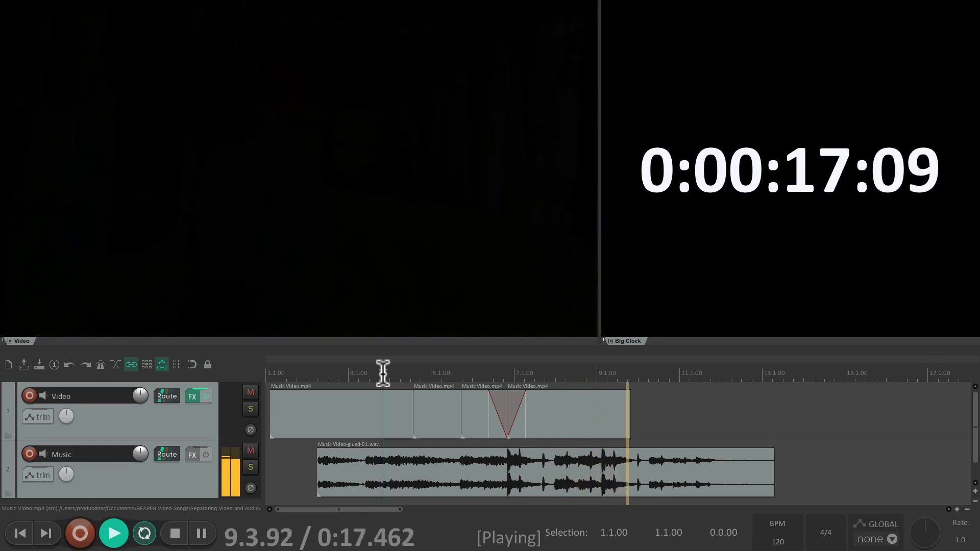
click(201, 533)
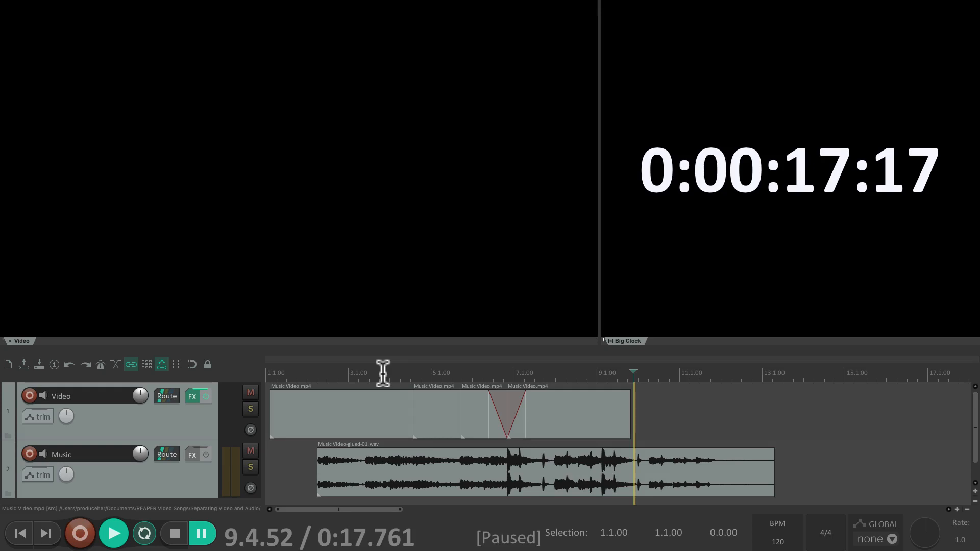
mouse_move(438, 470)
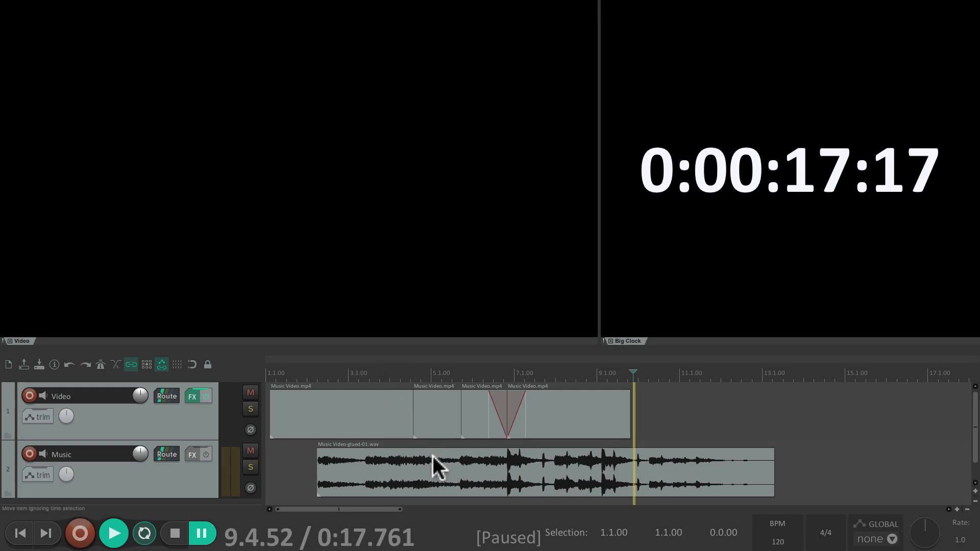